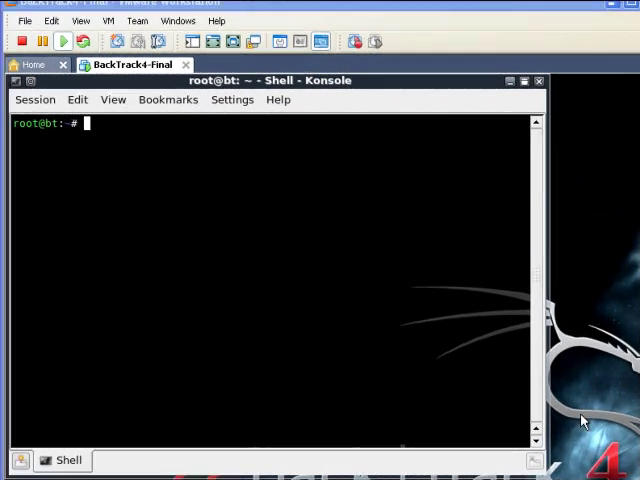
mouse_move(544, 464)
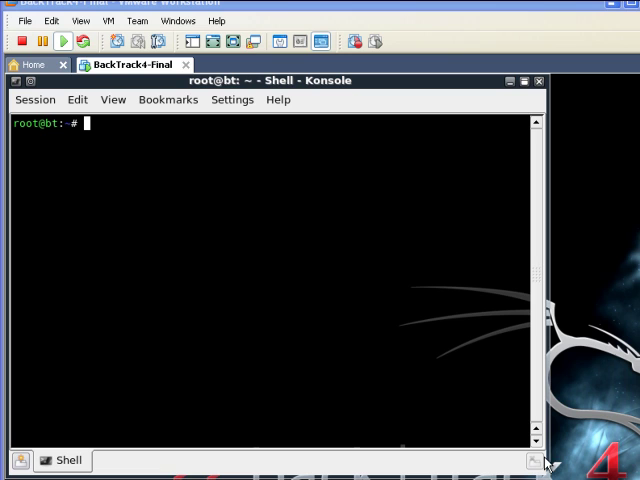
mouse_move(544, 462)
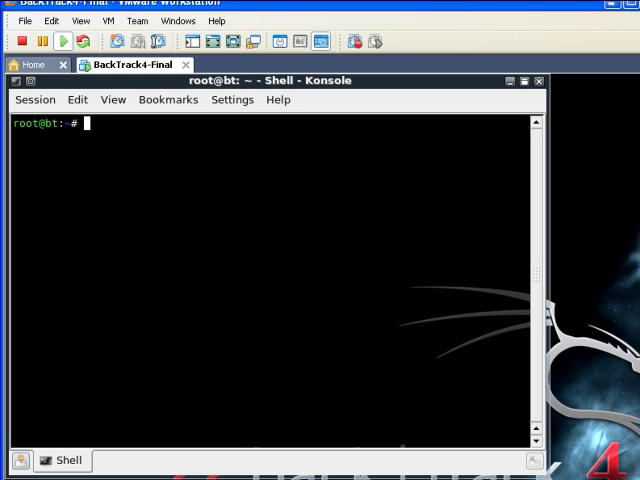
- Run 'nmap -h' to show nmap's help summary in the terminal
text(nma)
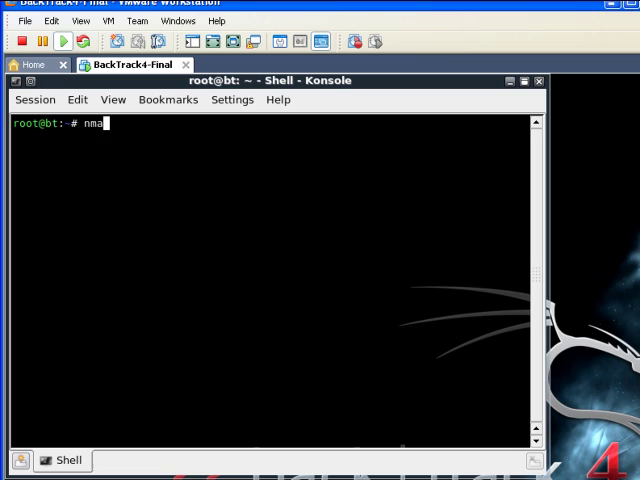
text(p)
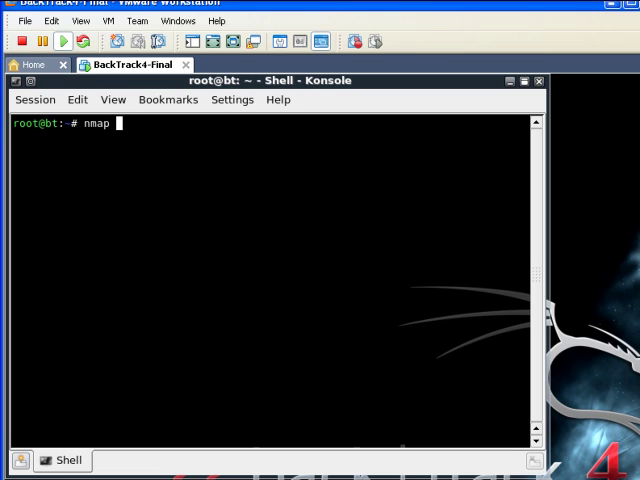
text(-h)
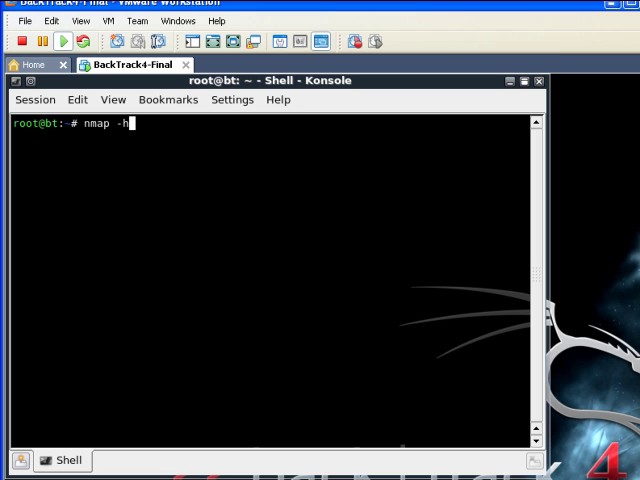
key(Return)
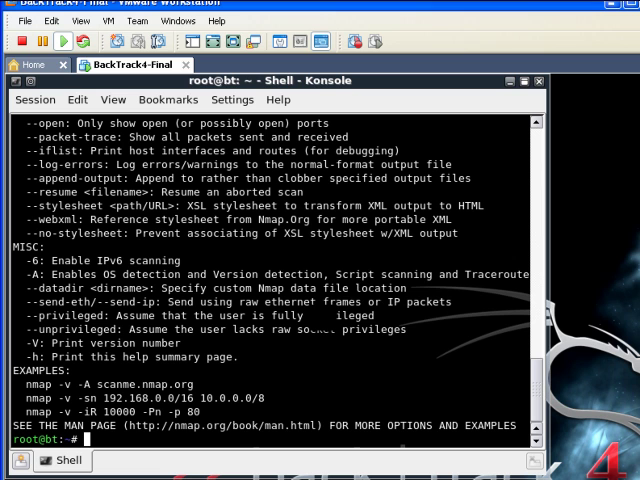
mouse_move(518, 336)
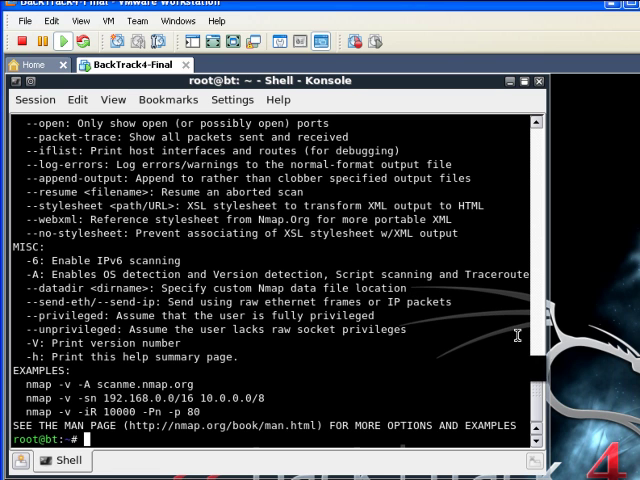
mouse_move(516, 332)
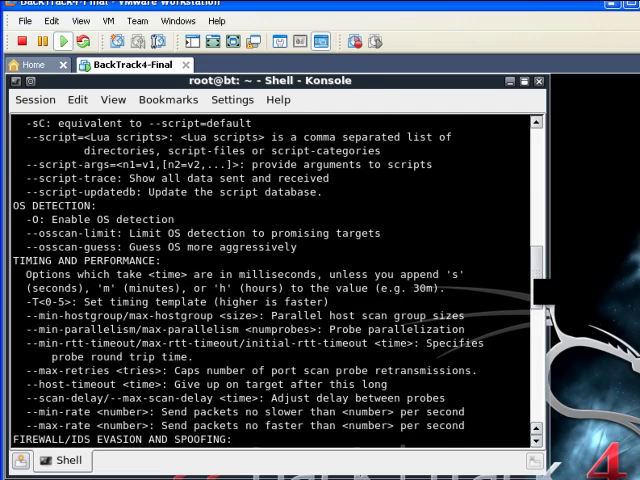
- Scroll through the nmap help output to review its options
scroll(up, 3)
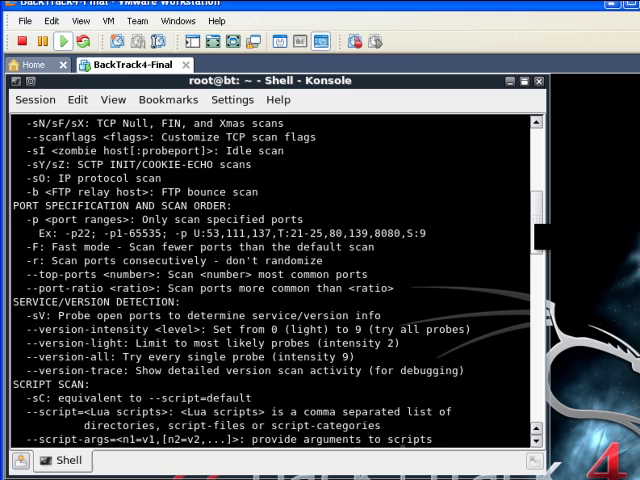
scroll(up, 3)
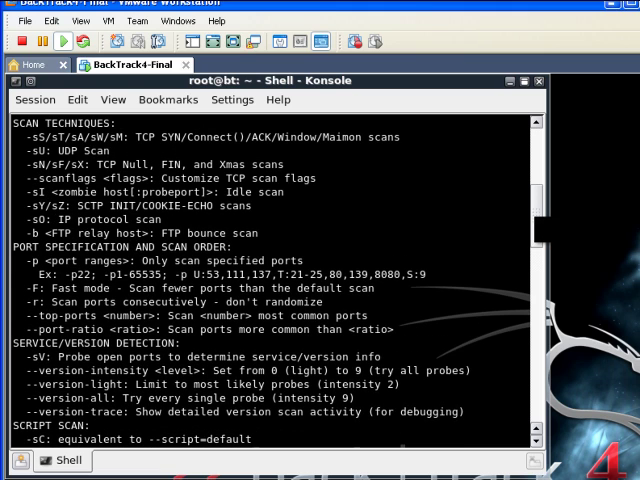
scroll(up, 3)
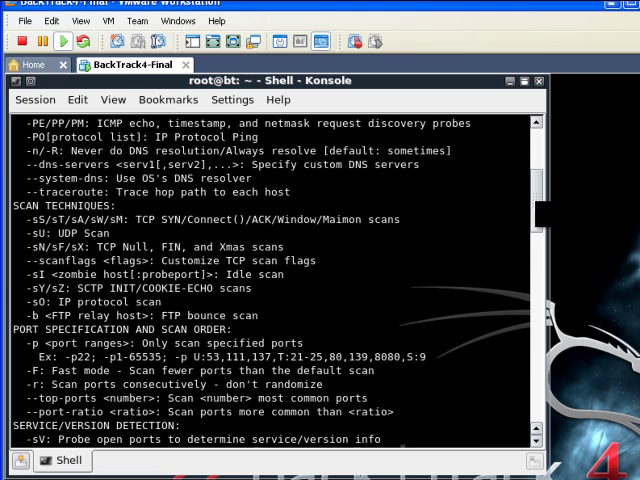
scroll(up, 3)
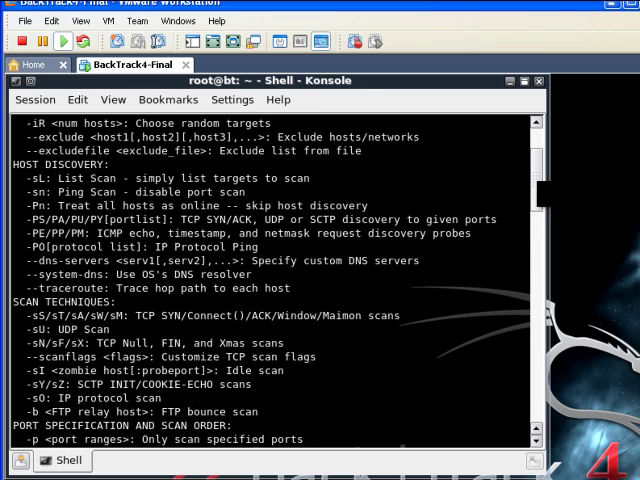
scroll(down, 3)
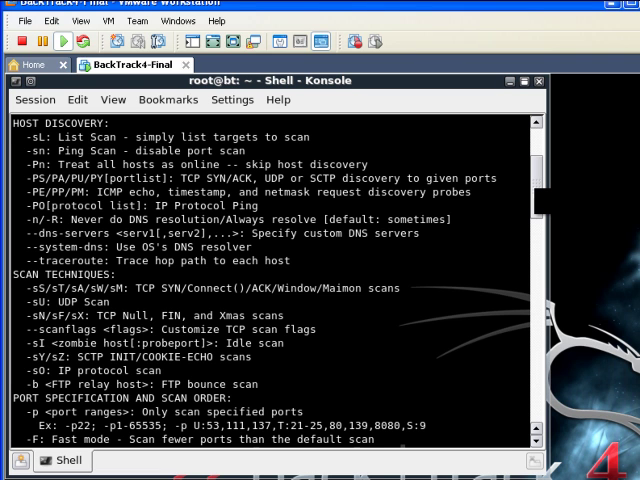
scroll(down, 3)
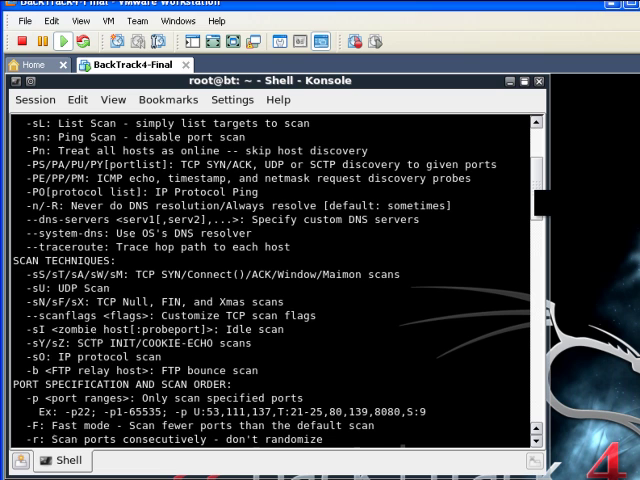
scroll(down, 3)
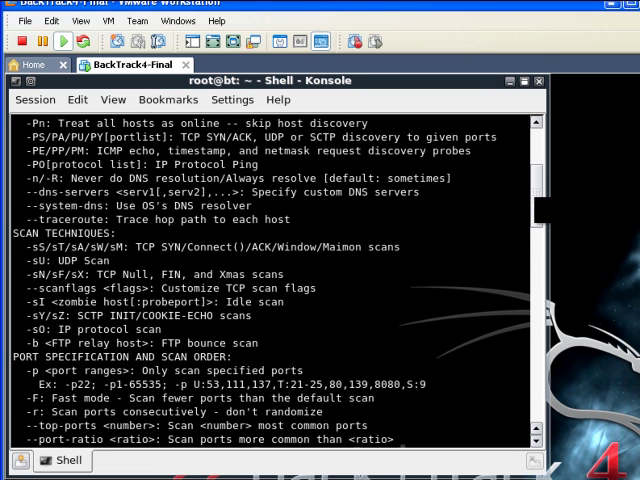
scroll(down, 3)
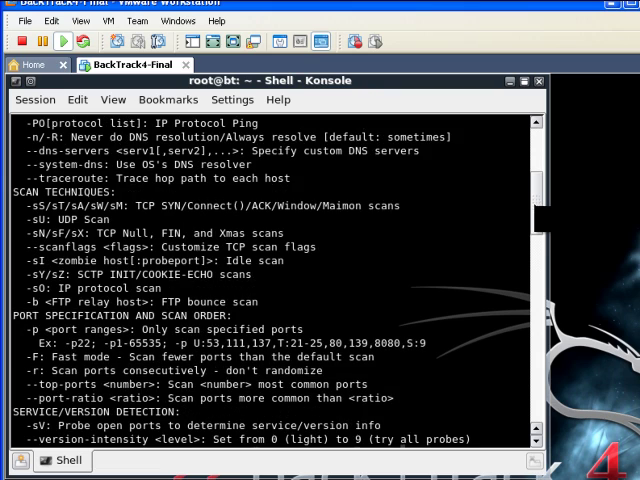
scroll(down, 3)
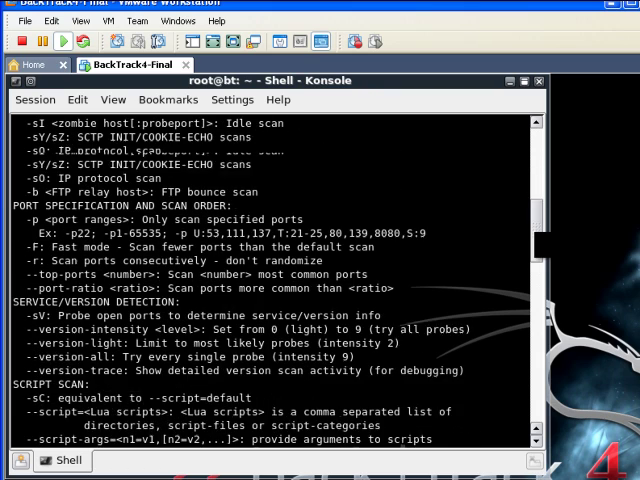
scroll(down, 3)
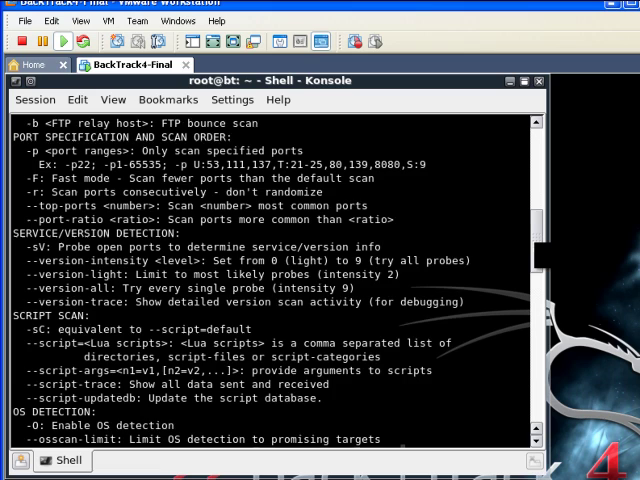
scroll(down, 3)
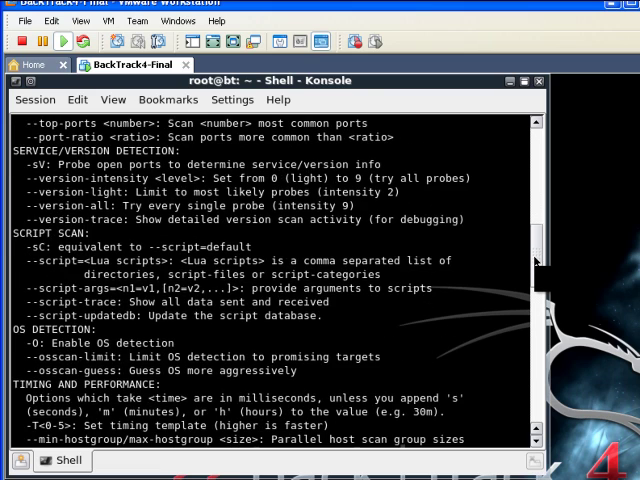
scroll(down, 3)
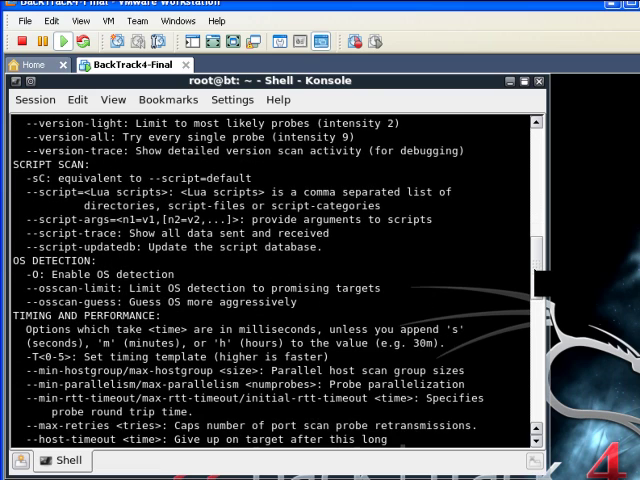
scroll(down, 3)
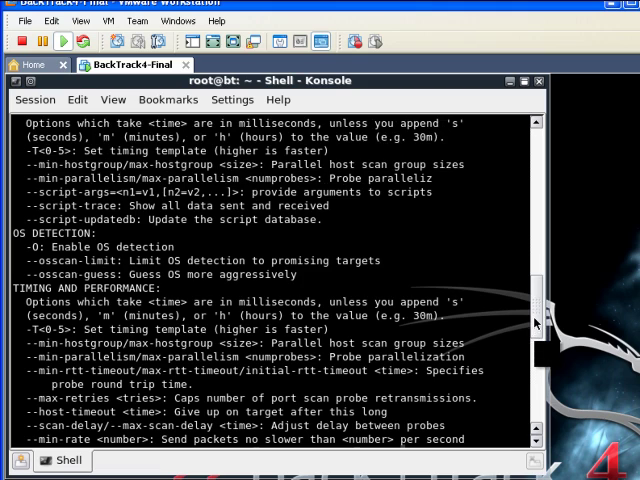
scroll(down, 3)
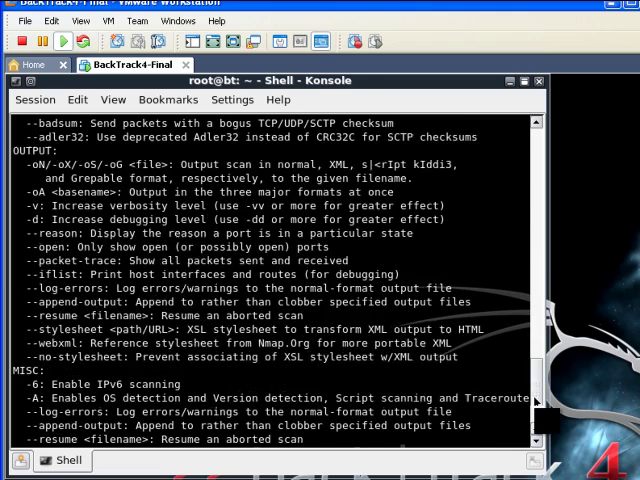
scroll(down, 3)
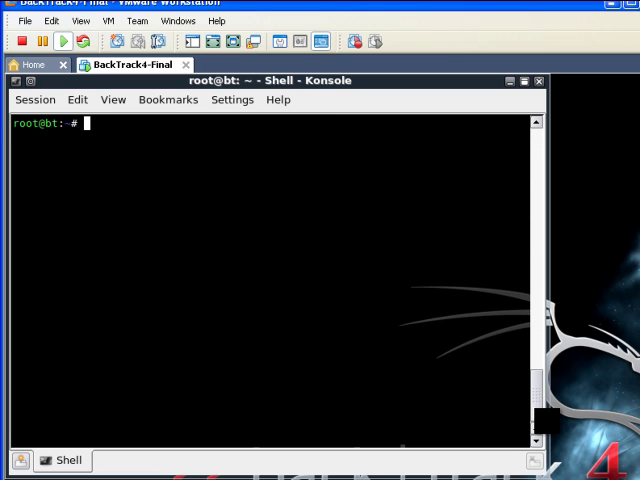
- Open the nmap manual page with 'man nmap'
text(nma)
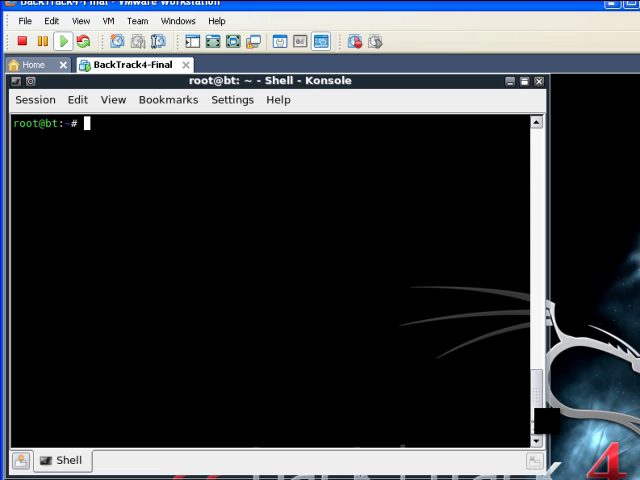
text(man nm)
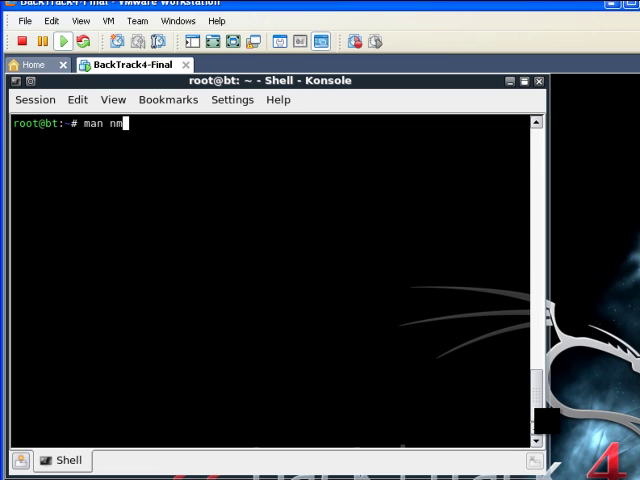
key(Return)
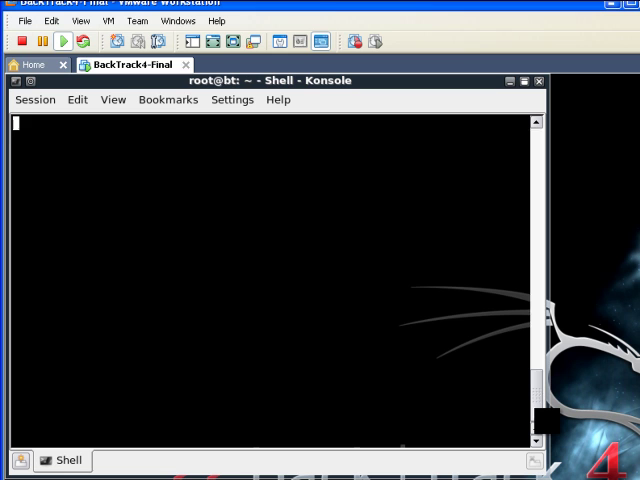
text(man nmap)
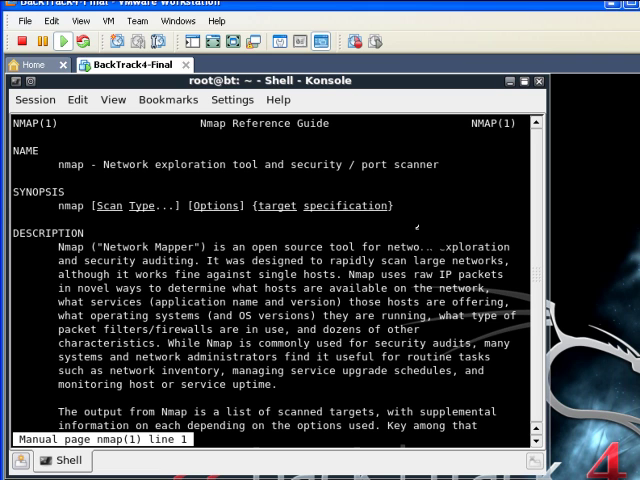
- Page down the manual to its Example 1 aggressive scan output, then return to the shell prompt
scroll(down, 3)
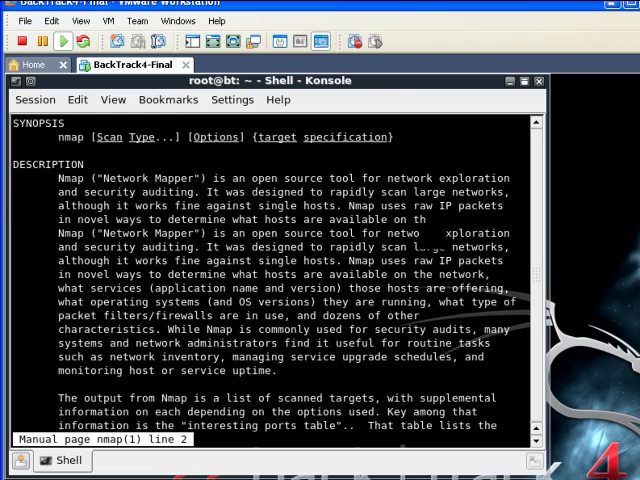
scroll(down, 3)
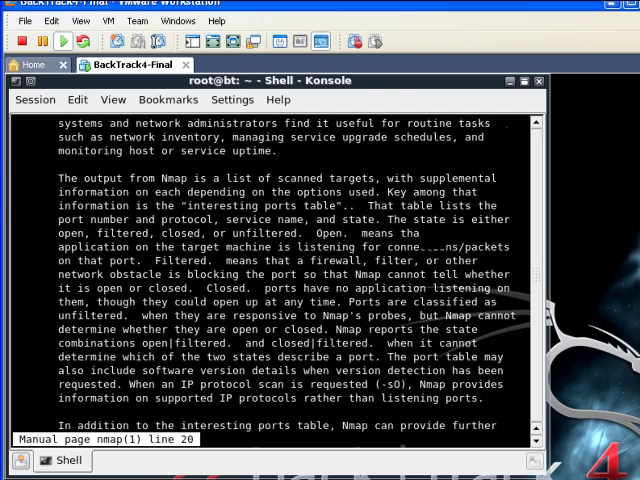
scroll(down, 3)
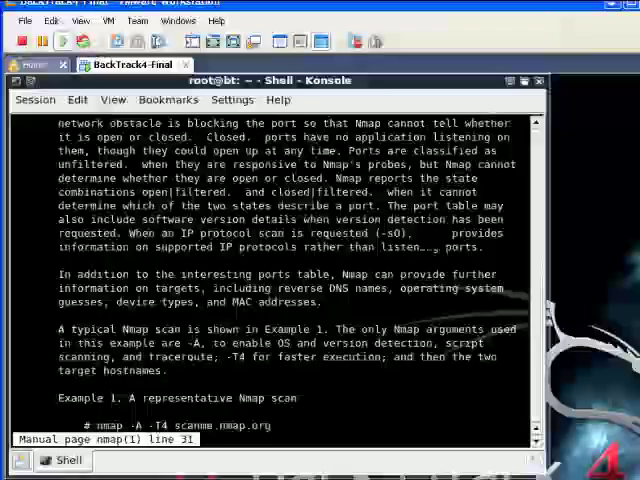
scroll(down, 3)
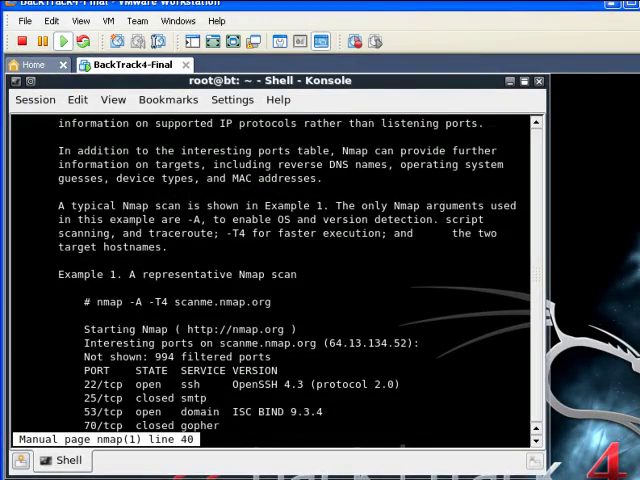
scroll(down, 3)
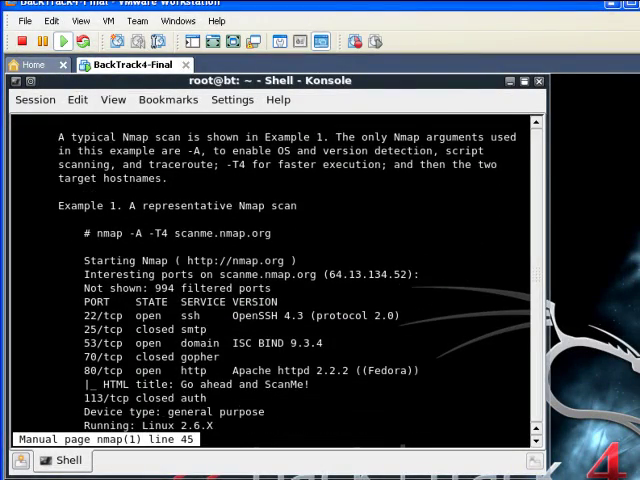
scroll(down, 3)
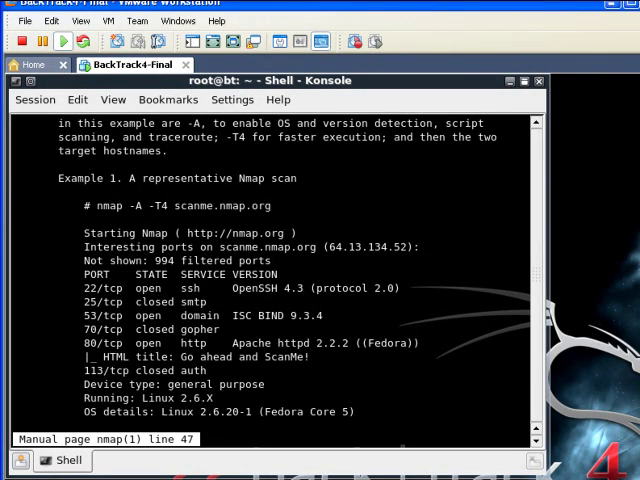
scroll(down, 3)
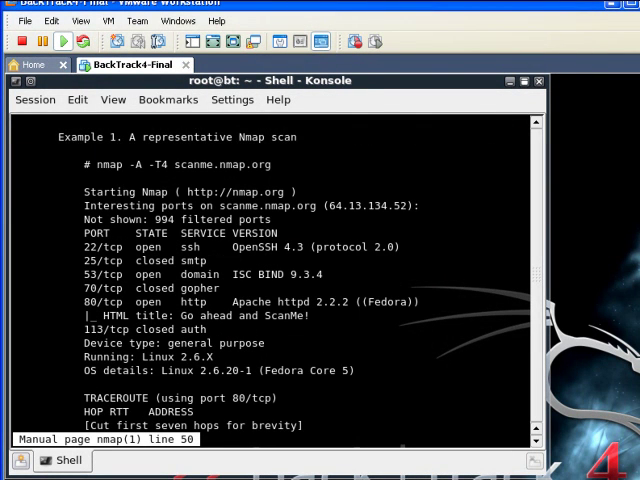
scroll(down, 3)
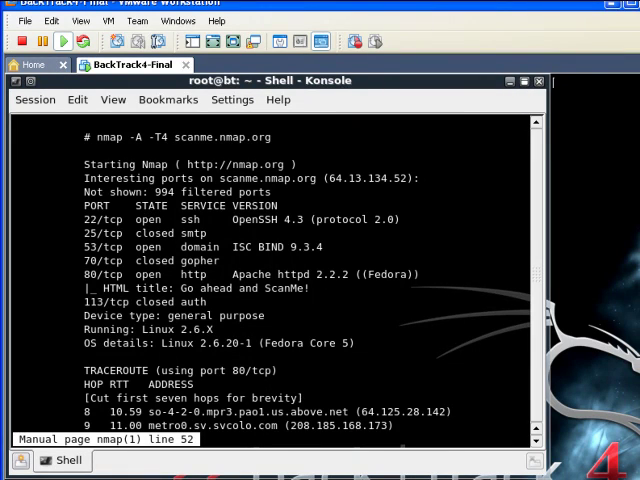
click(538, 80)
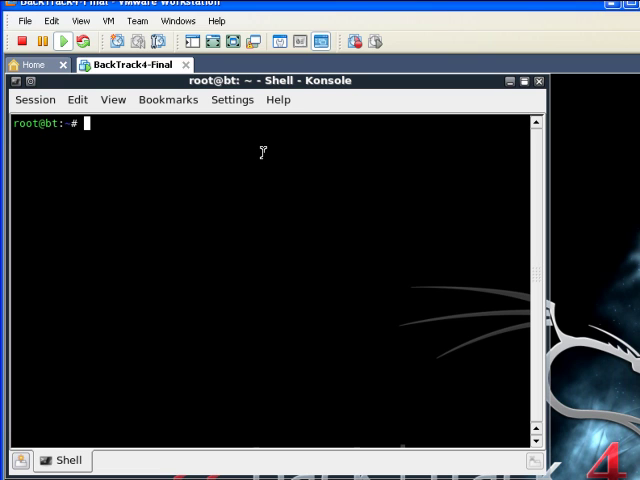
- Run a default nmap scan of 192.168.1.5, review the open ports, then begin clearing the terminal
text(nmap)
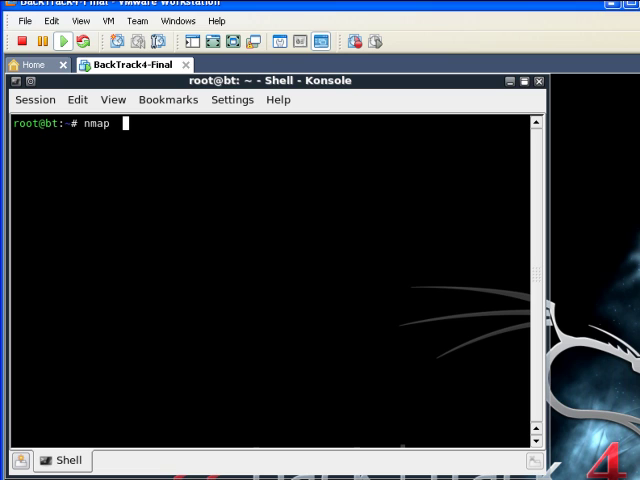
text(192)
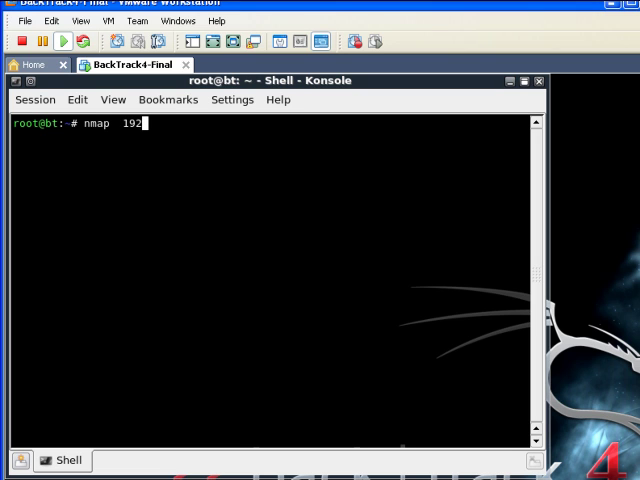
text(.1)
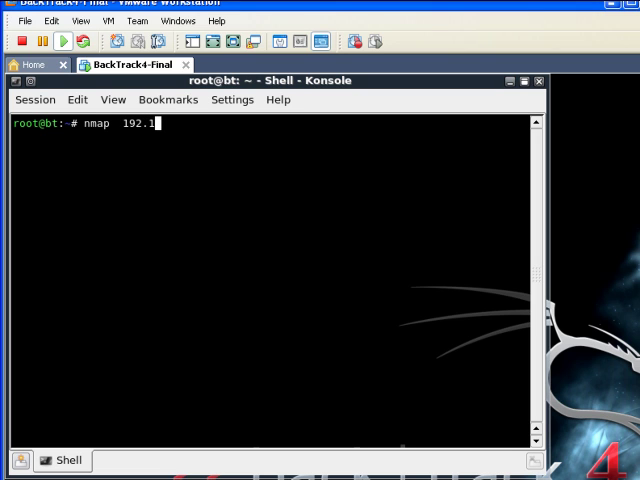
text(68.1)
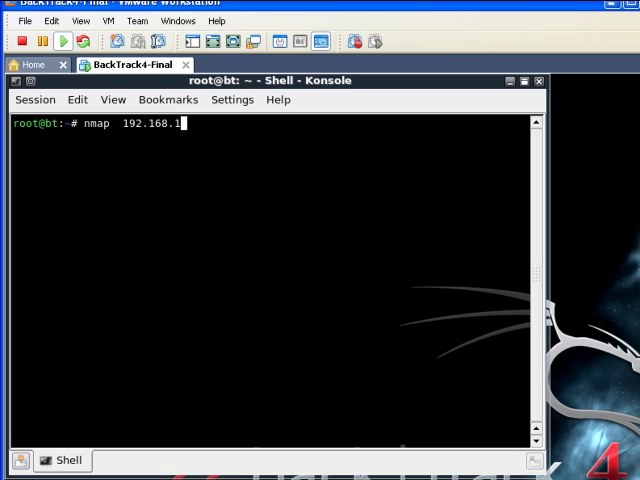
text(.5)
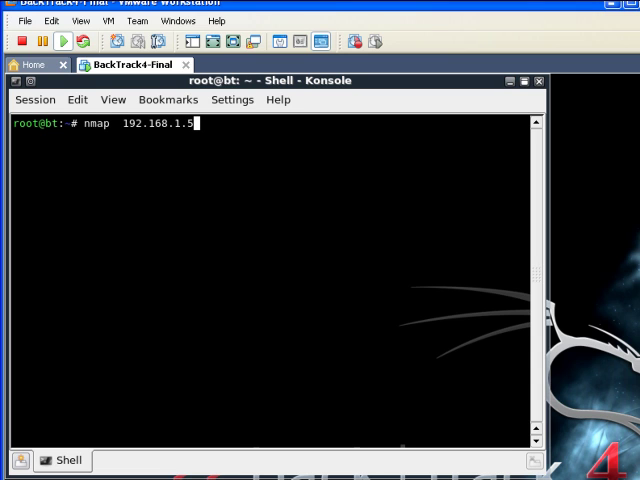
key(Return)
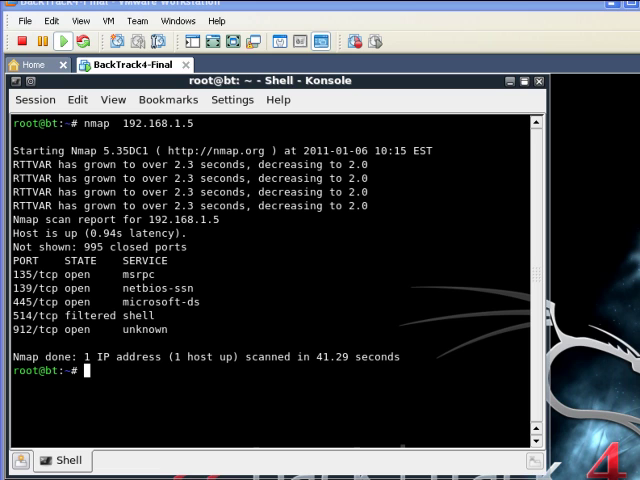
mouse_move(88, 356)
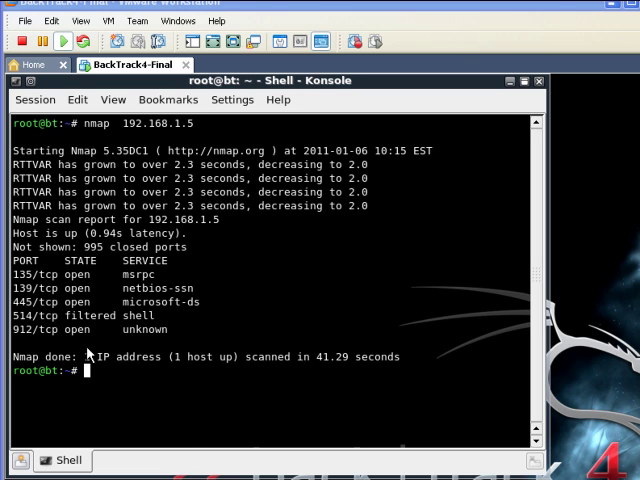
mouse_move(38, 260)
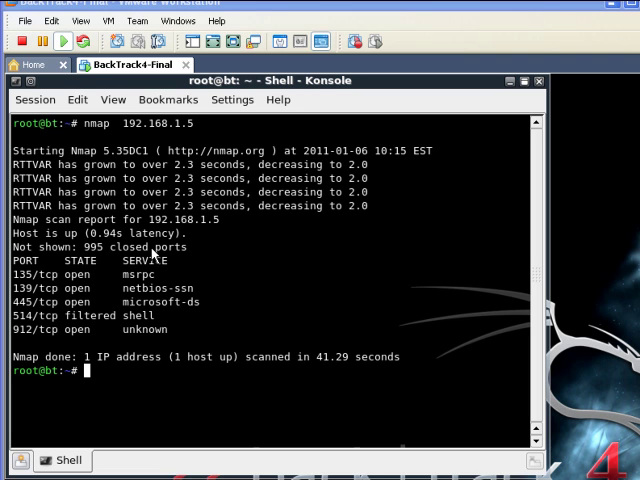
mouse_move(20, 264)
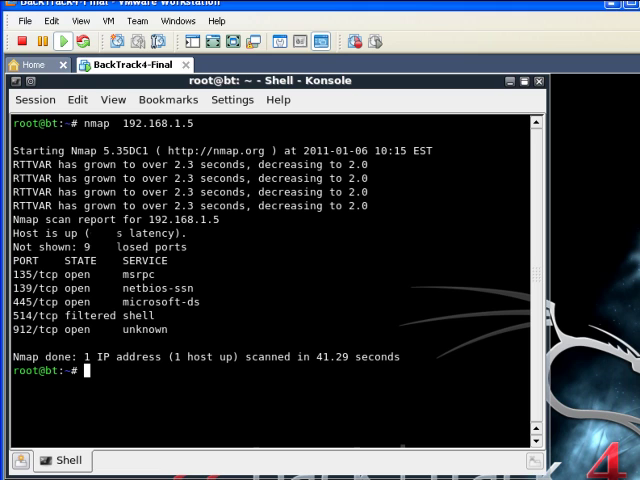
text(cl)
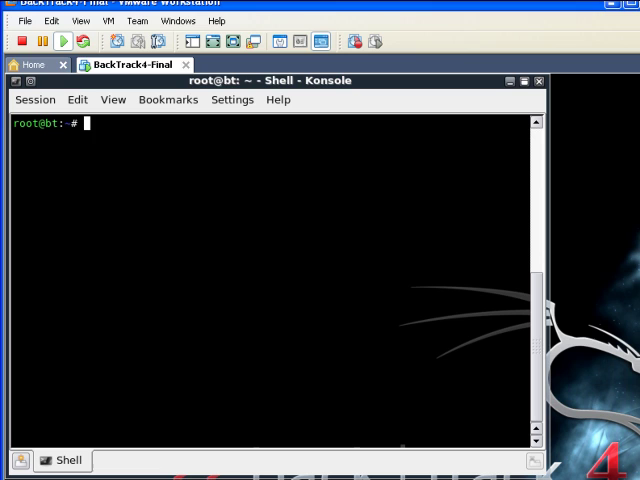
- Enter 'nmap -p1-65535' to request a scan of every port
text(nma)
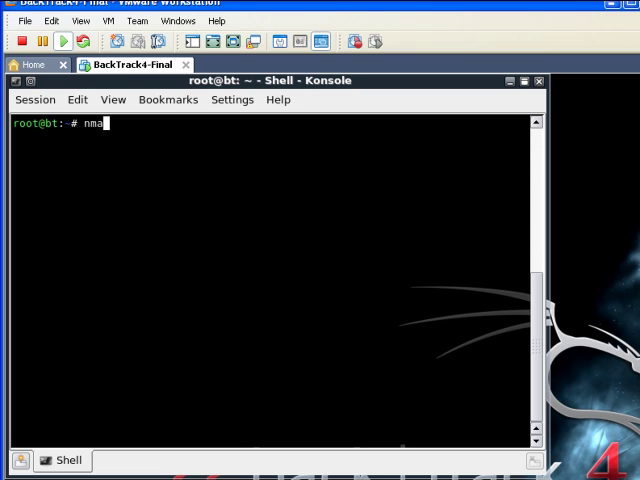
text(p -)
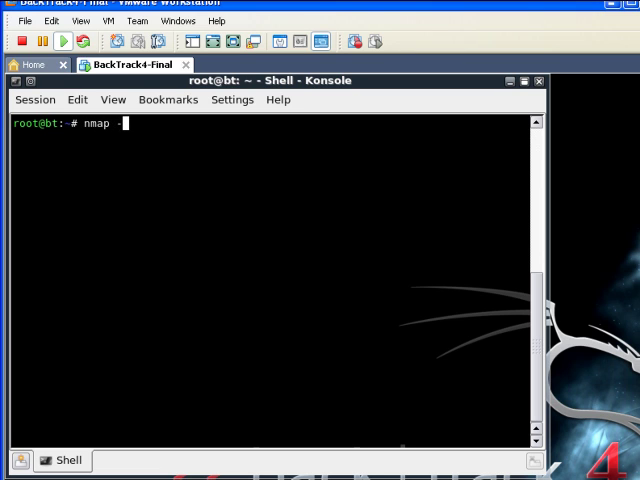
text(p)
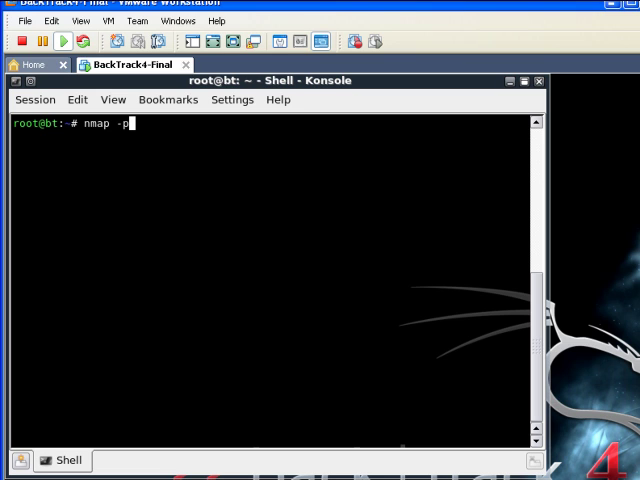
text(1-)
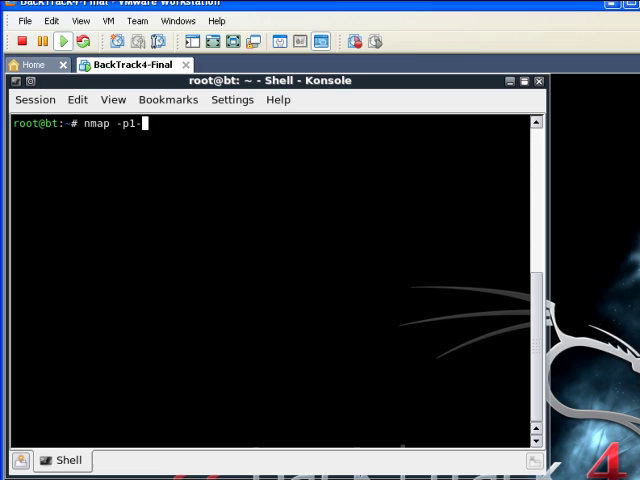
text(65)
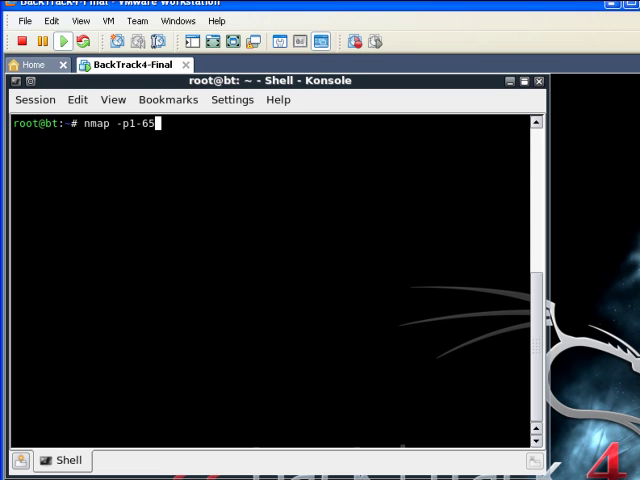
text(53)
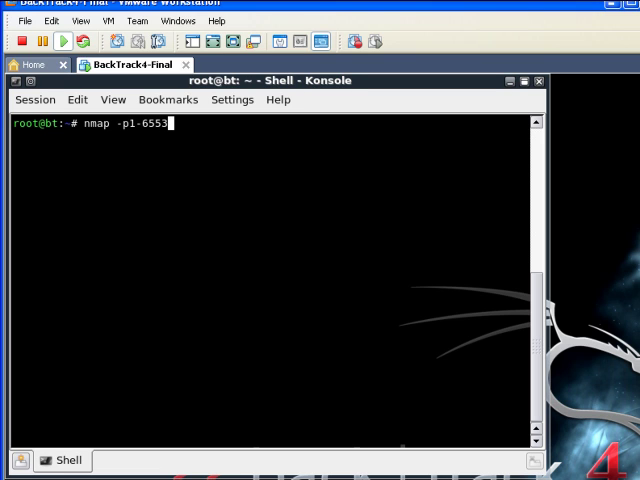
text(5)
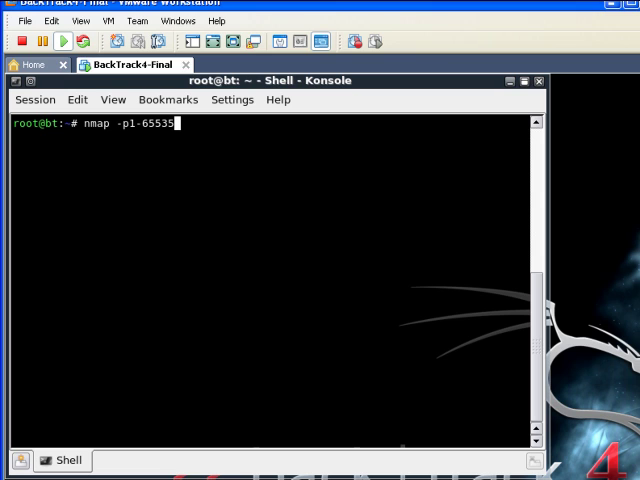
- Add the target 192.168.1.5, correcting a mistyped digit, and launch the full port scan
text(19)
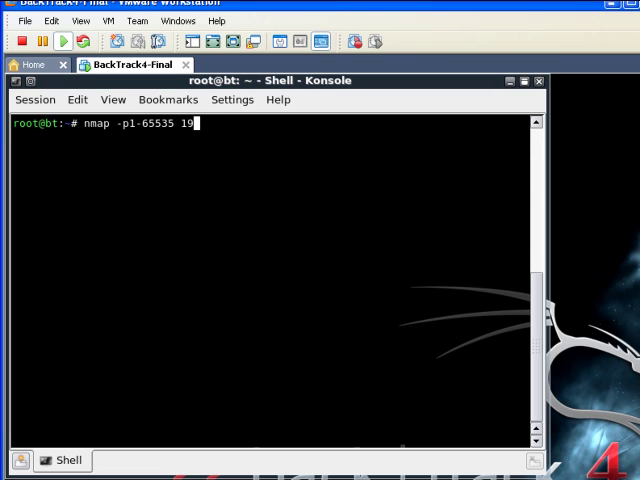
text(8.)
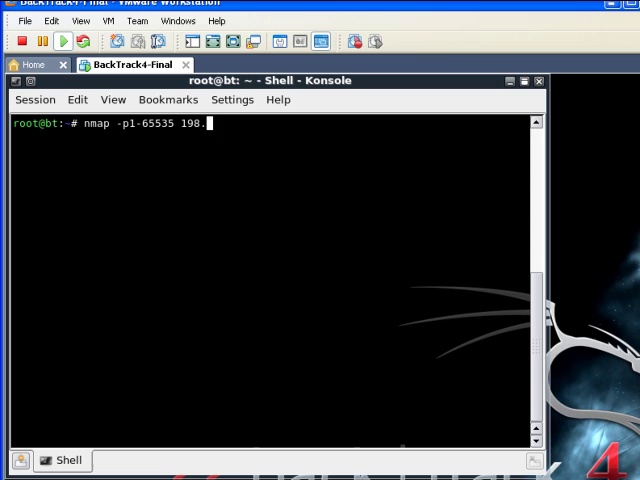
text(1)
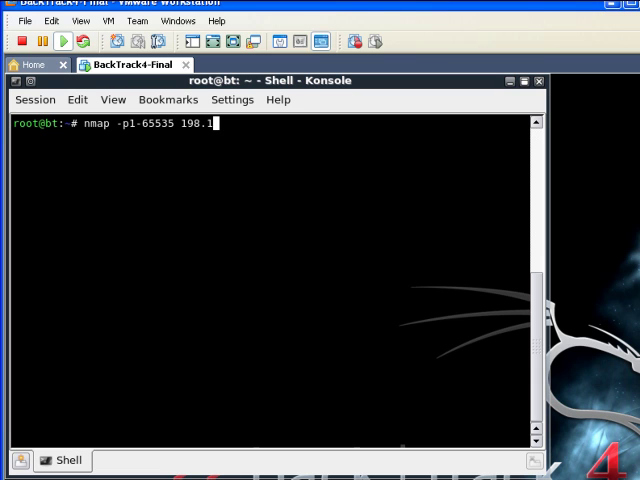
key(BackSpace)
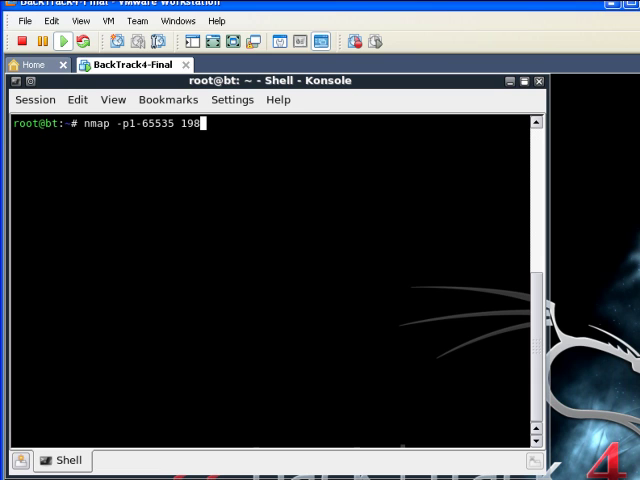
text(2)
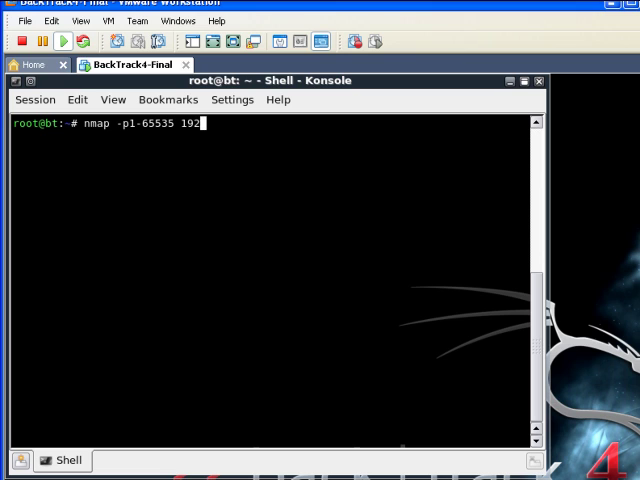
text(.1)
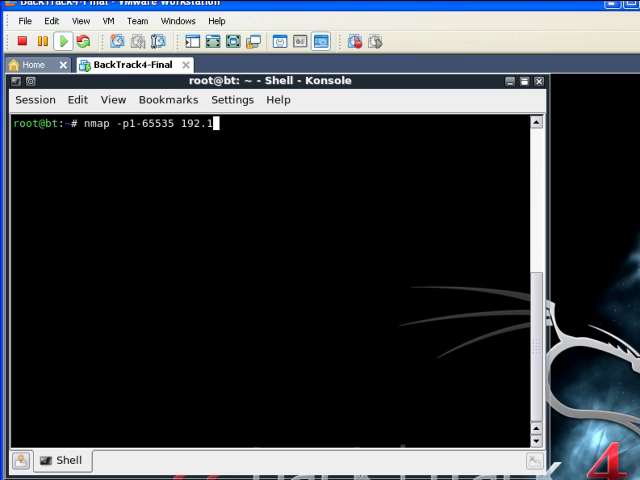
text(68.1)
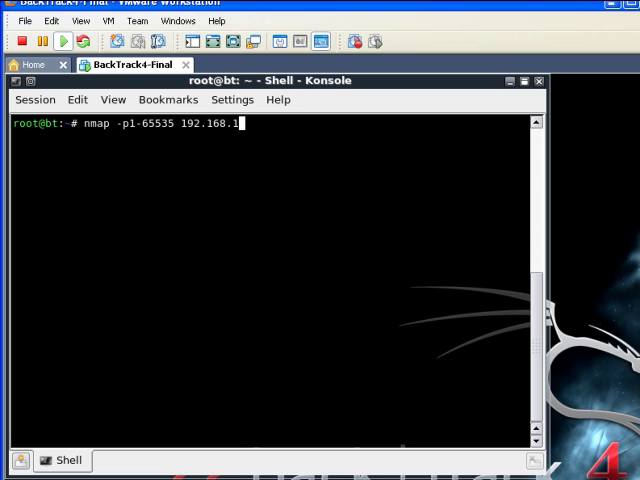
text(5)
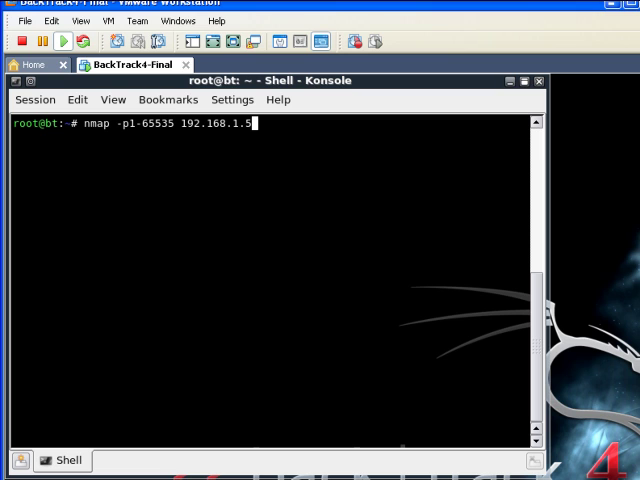
key(BackSpace)
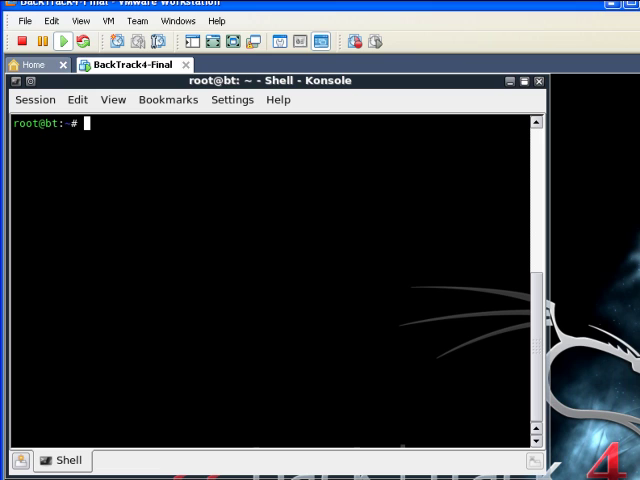
- Run 'nmap -o 192.168.1.5', which reports no targets specified and scans 0 hosts
text(nm)
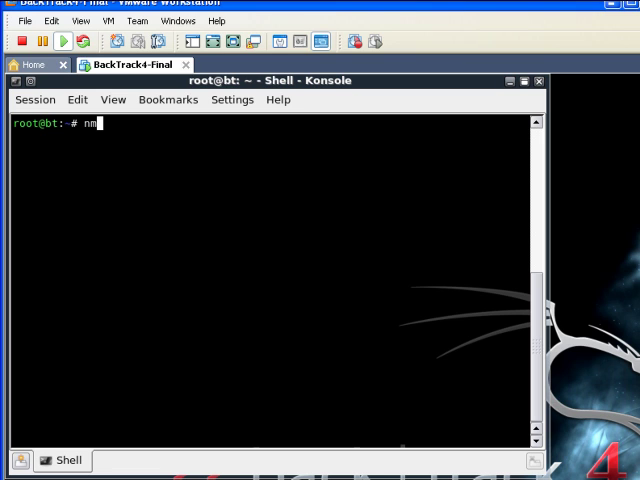
text(ap)
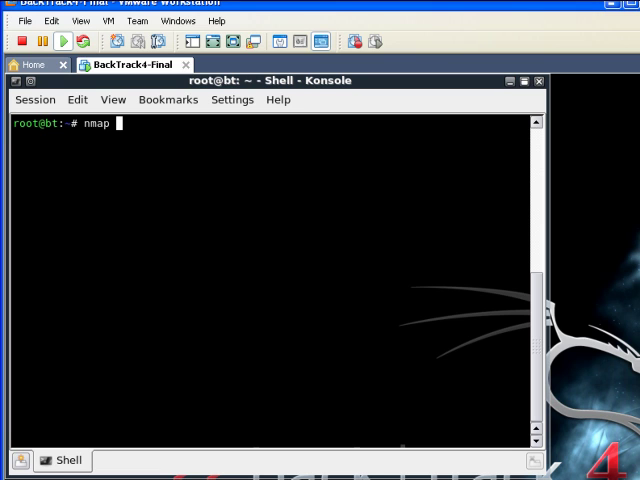
text(-o)
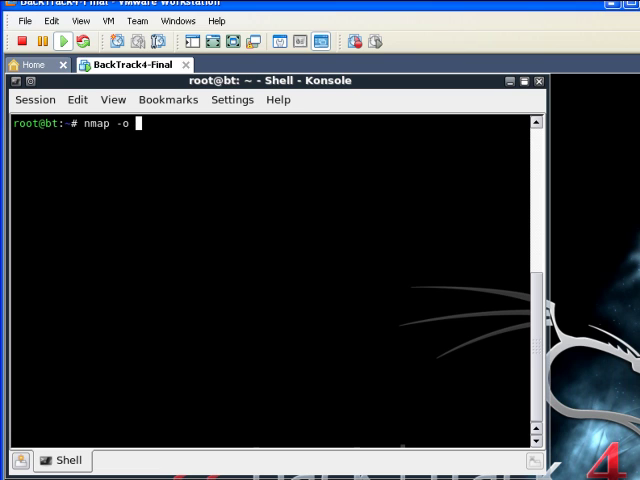
text(192)
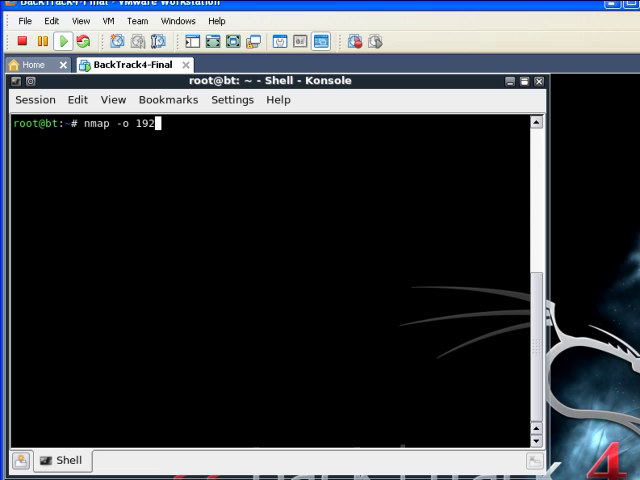
text(.1)
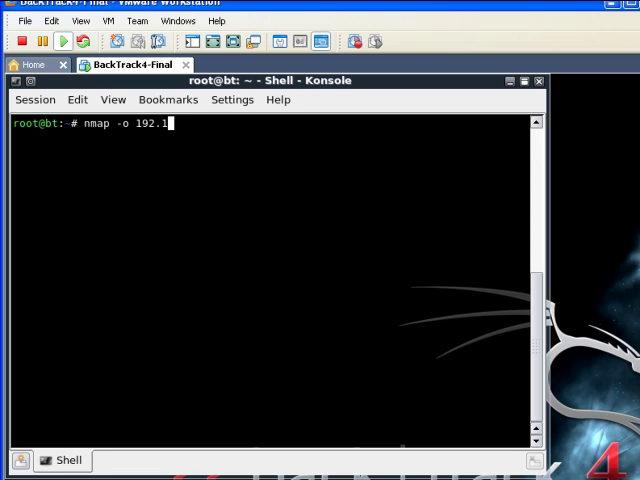
text(68.)
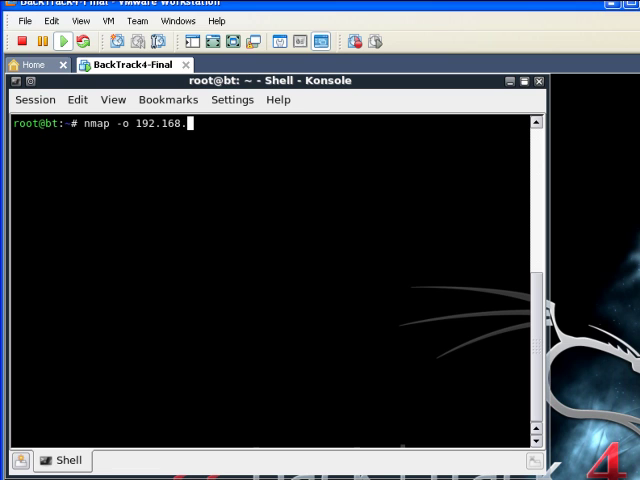
text(1.)
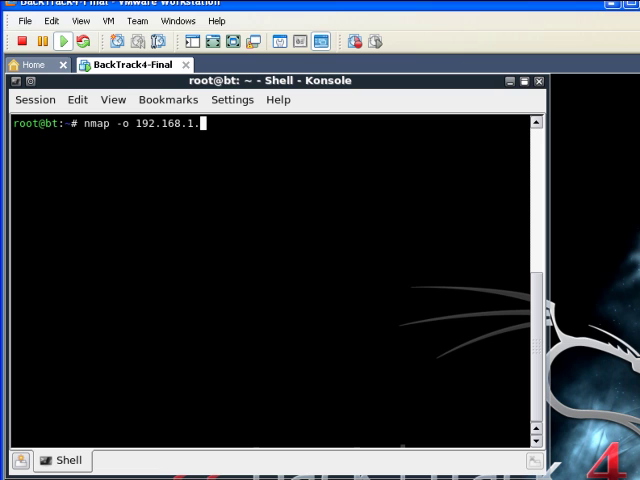
key(Return)
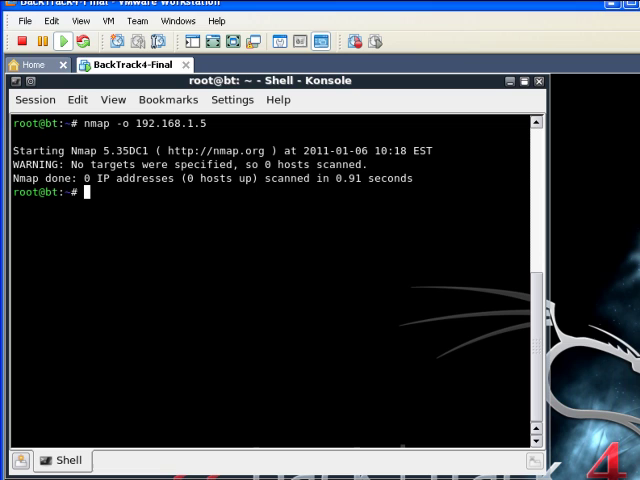
- Clear the failed -o scan output from the terminal
text(cl)
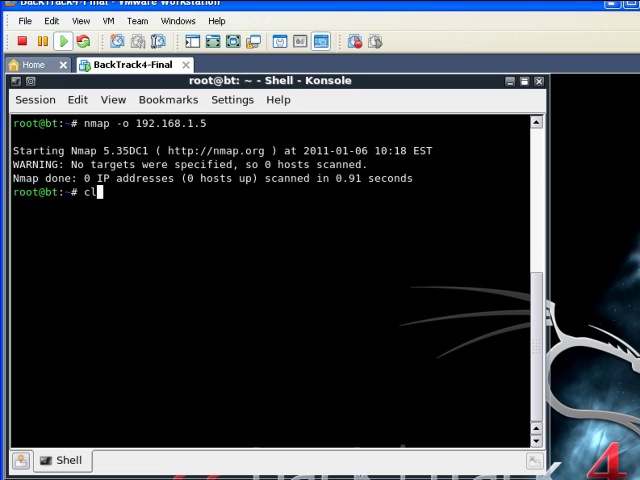
text(ear)
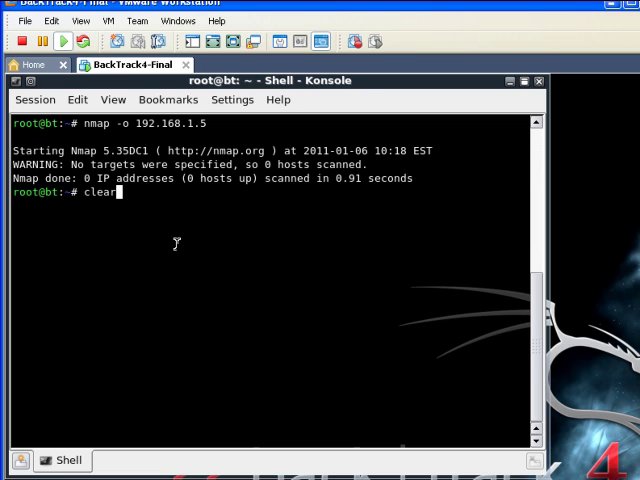
key(Return)
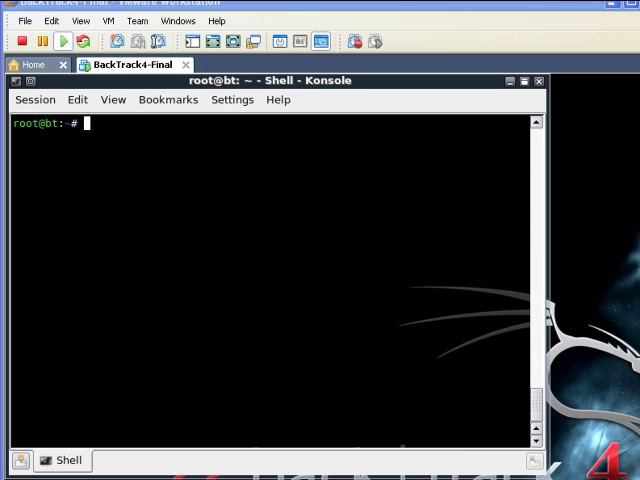
mouse_move(408, 468)
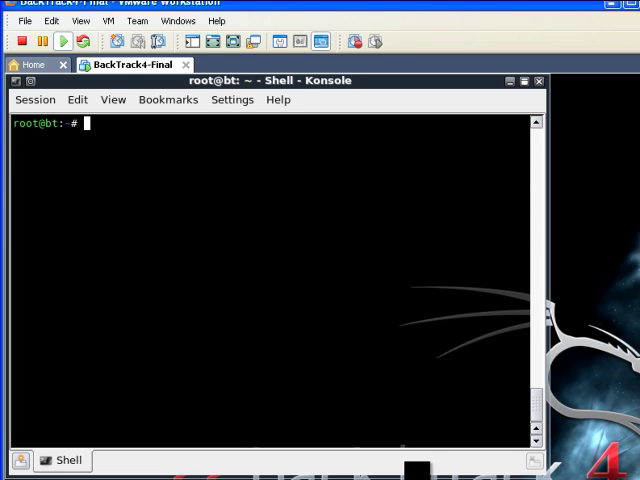
mouse_move(280, 360)
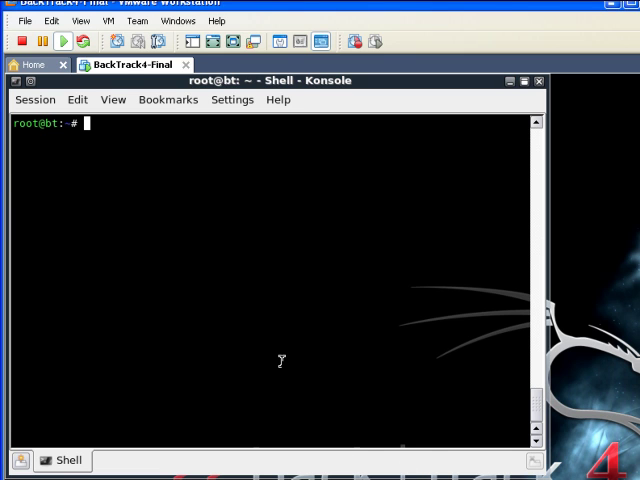
- Run 'nmap -O 192.168.1.5' to get OS detection guesses and open ports
text(nmap)
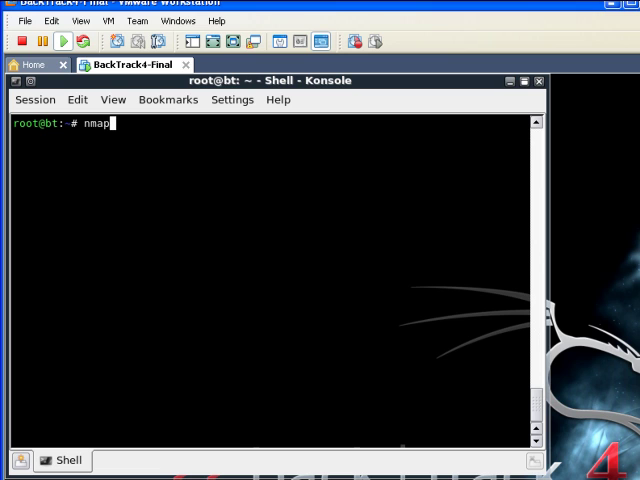
text(-O)
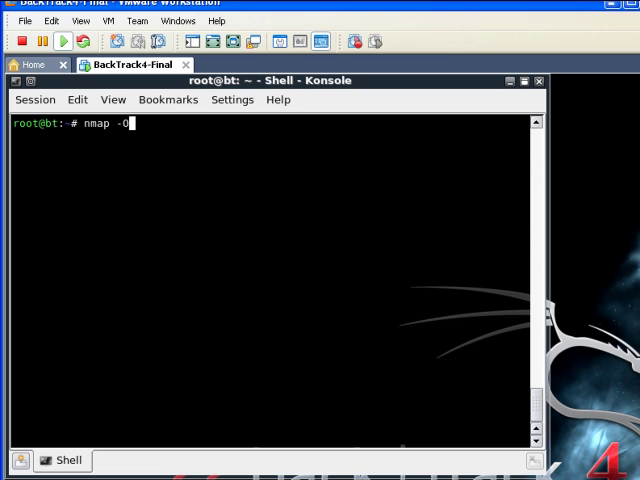
text(192)
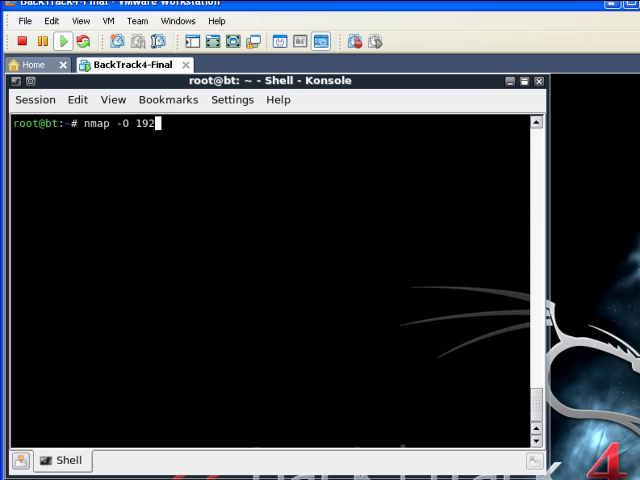
text(.16)
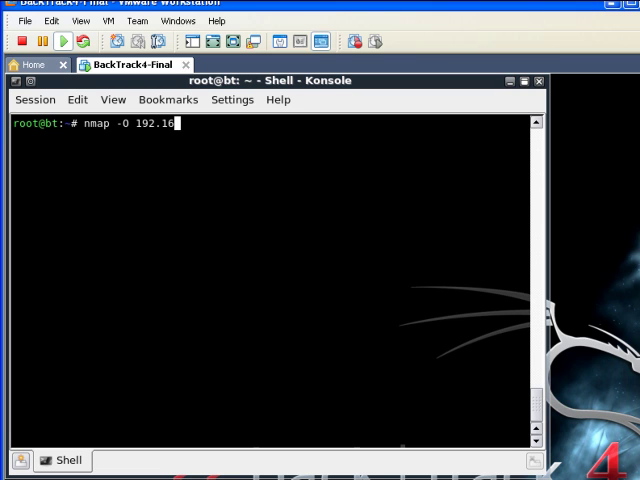
text(8.1.)
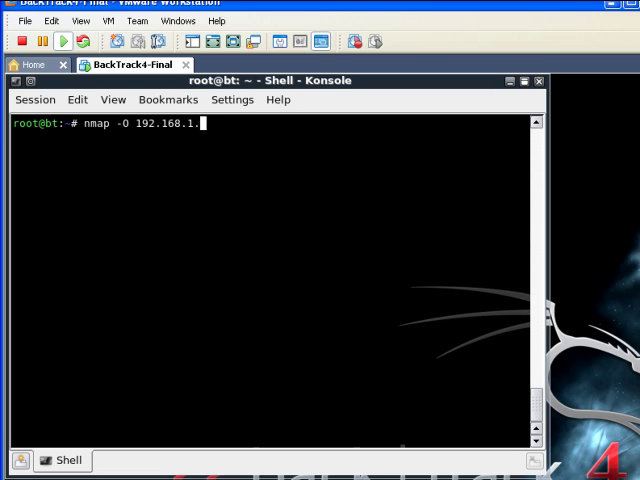
text(5)
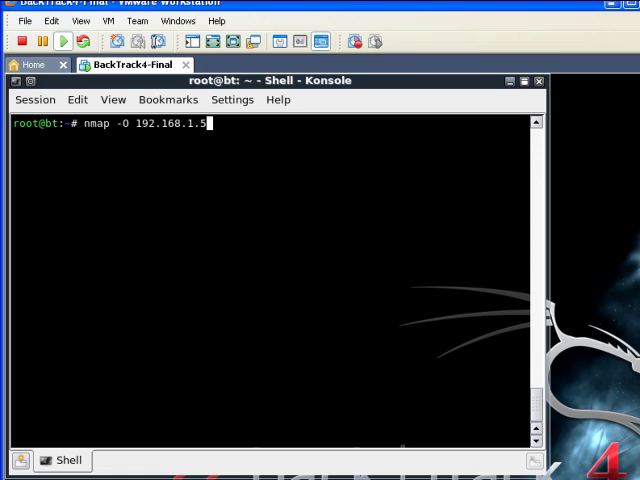
key(Return)
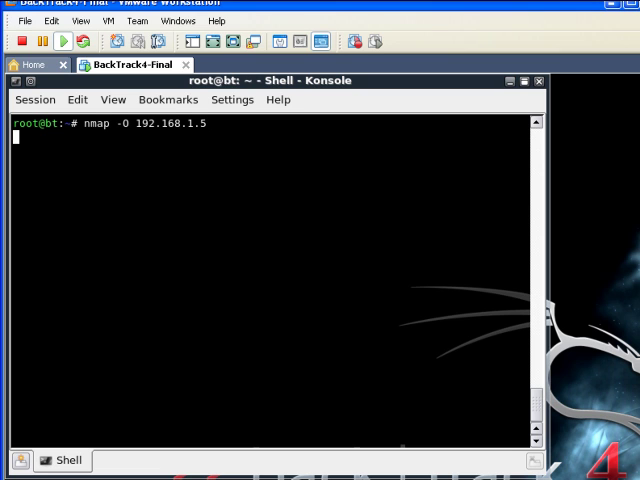
key(Return)
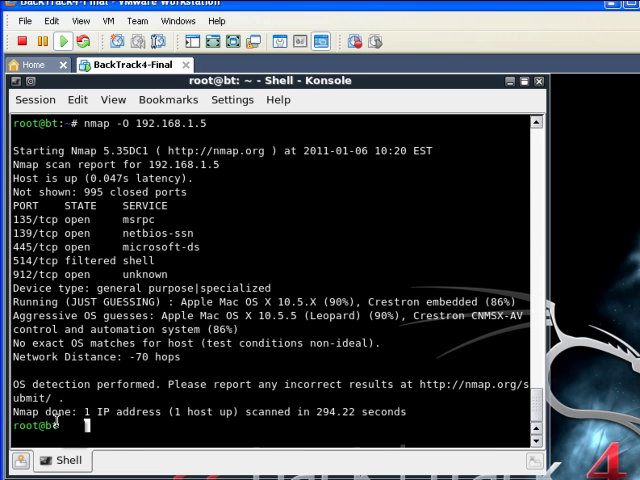
- Clear the OS detection results from the screen
text(c)
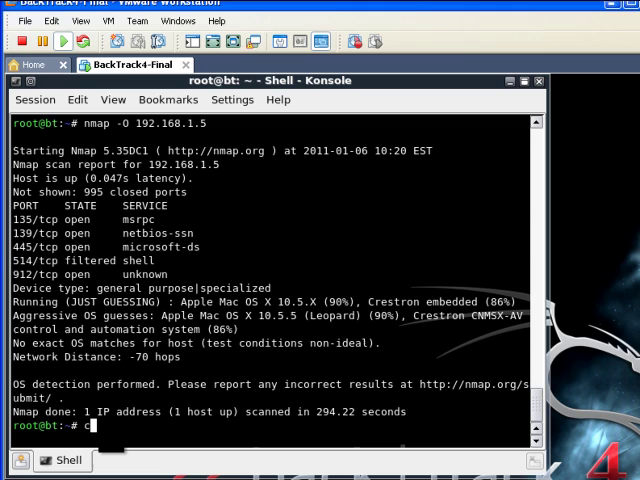
text(lear)
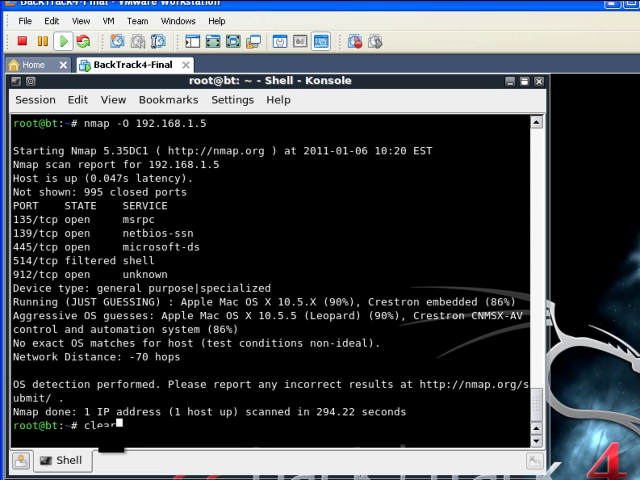
key(Return)
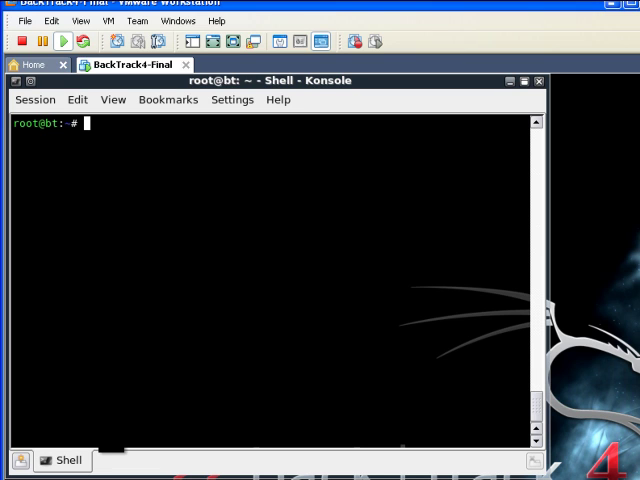
- Launch an aggressive scan with 'nmap -A 192.168.1.5'
text(nmap)
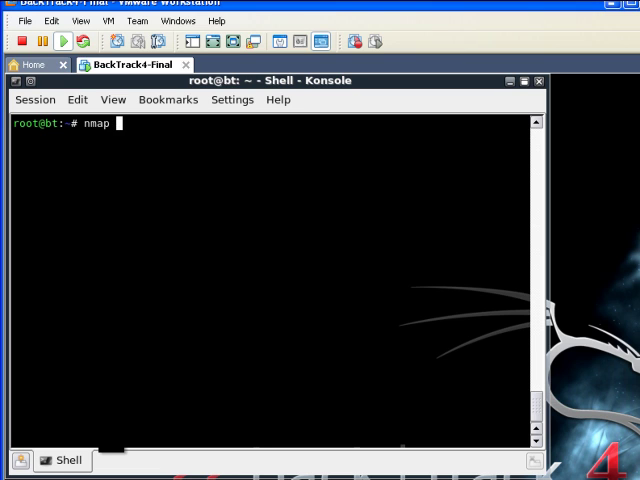
text(-A)
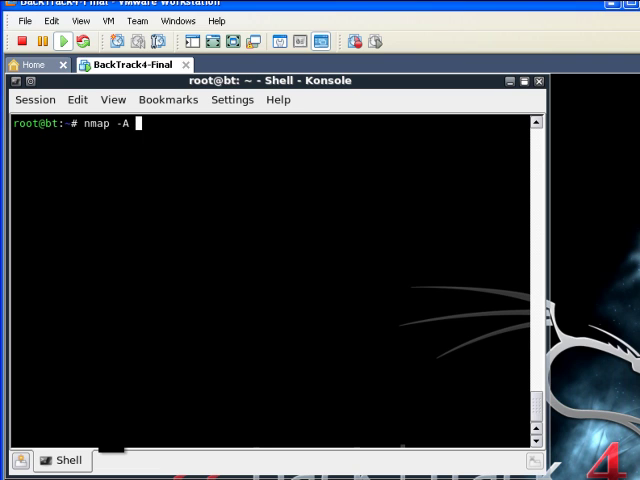
text(1)
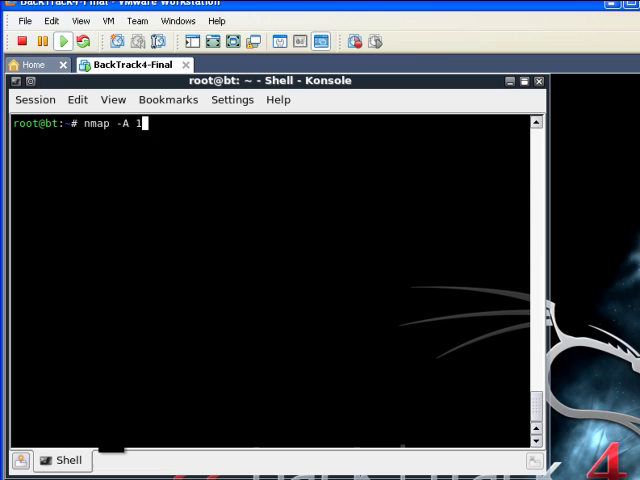
text(92.1)
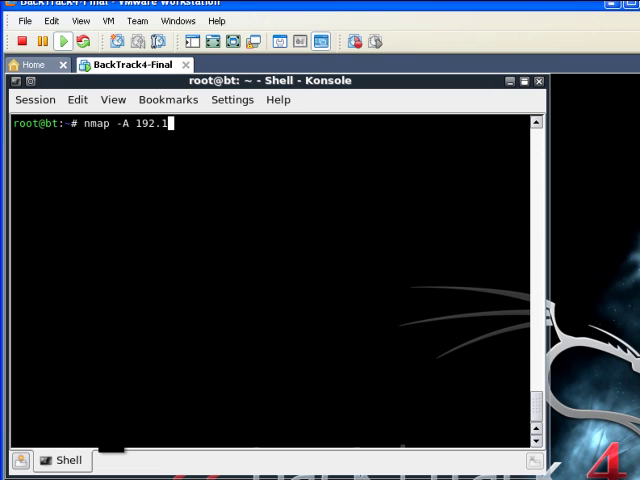
text(68)
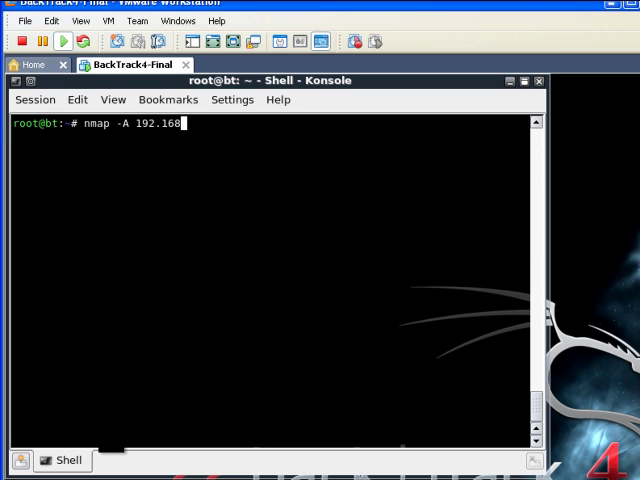
text(.1.5)
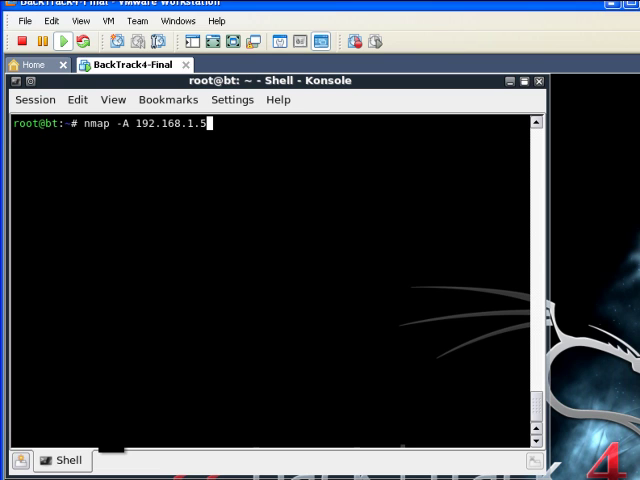
key(Return)
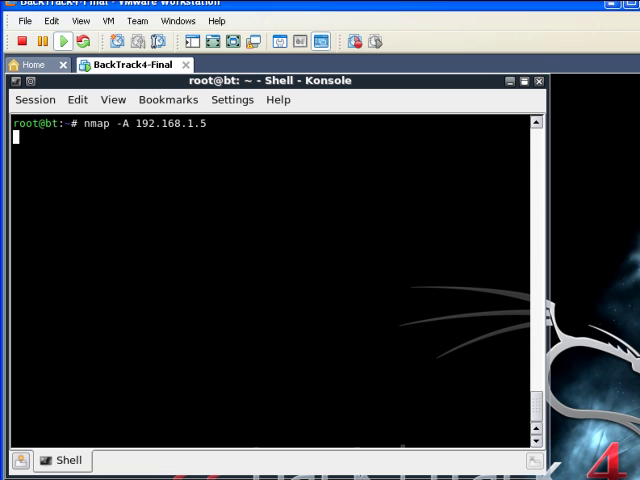
key(Return)
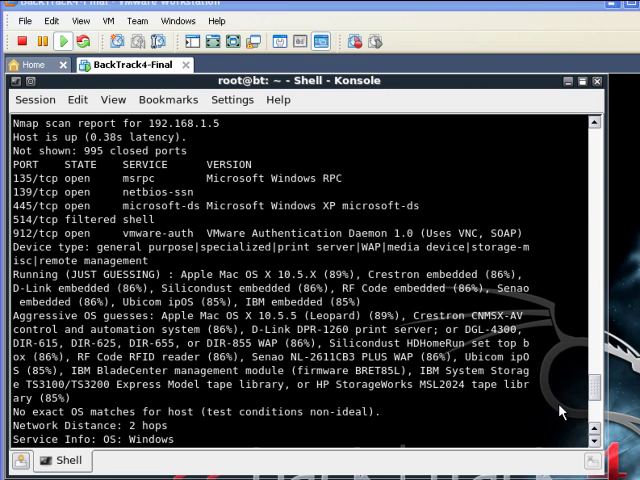
mouse_move(508, 330)
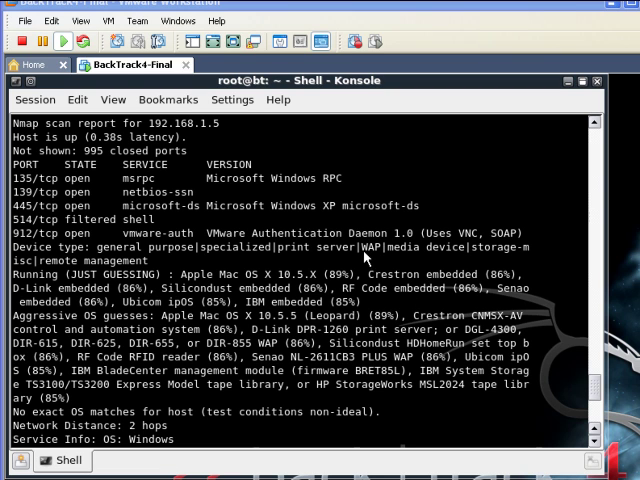
mouse_move(140, 204)
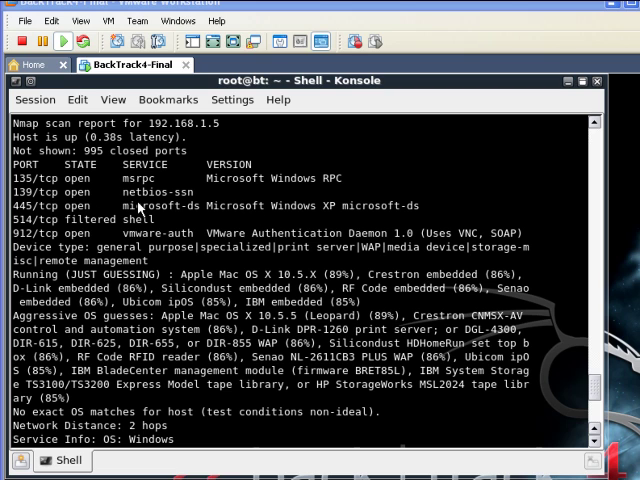
mouse_move(308, 216)
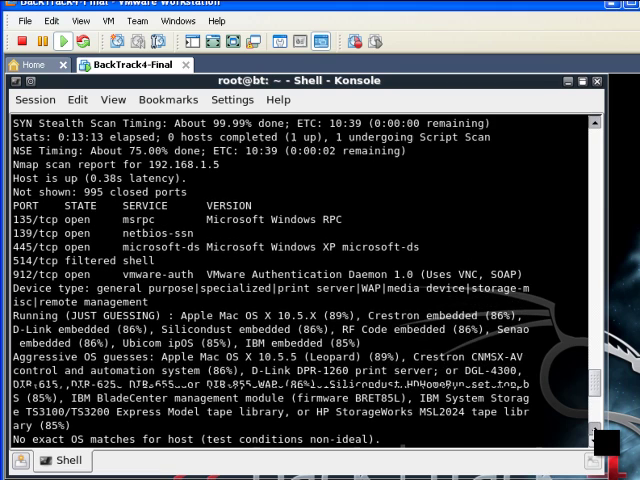
- Review the aggressive scan's script results and traceroute, then type 'clear'
scroll(up, 3)
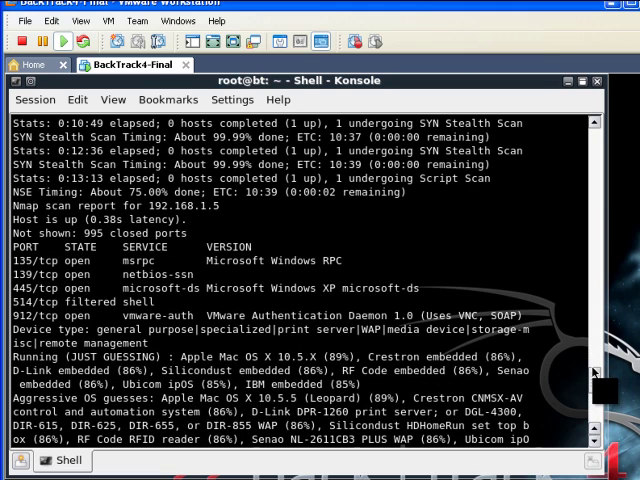
scroll(down, 3)
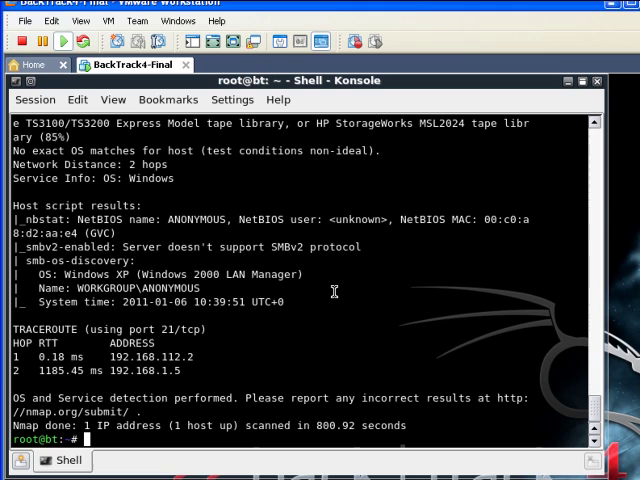
mouse_move(446, 324)
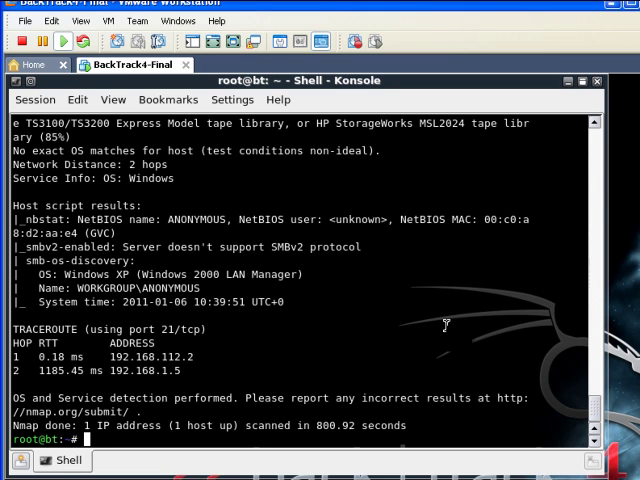
text(clear)
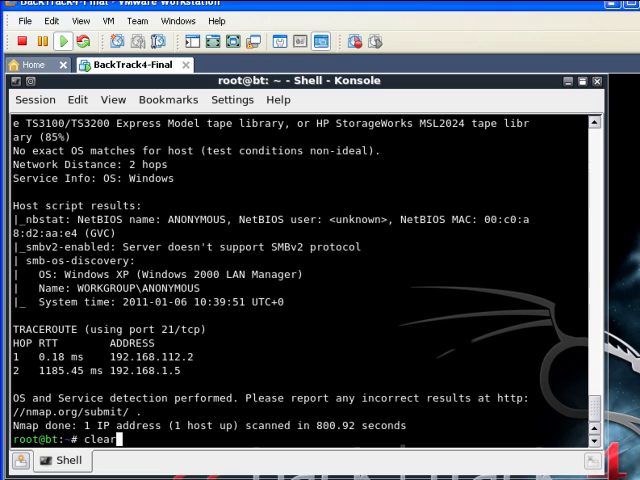
- Clear the screen and begin a verbose IP protocol scan command 'nmap -sO -v'
key(Return)
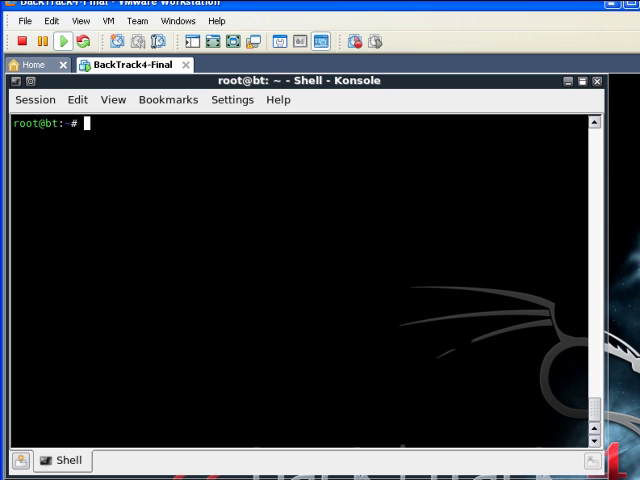
text(nmap)
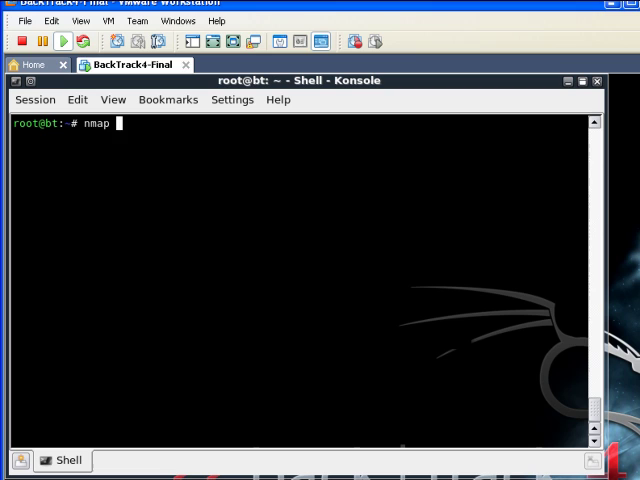
text(-s)
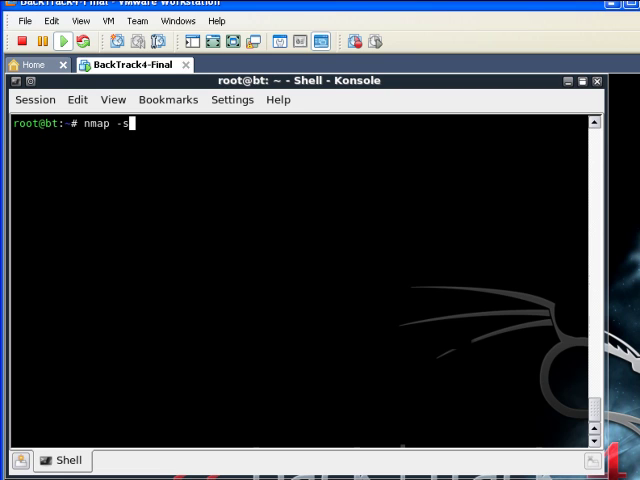
text(0)
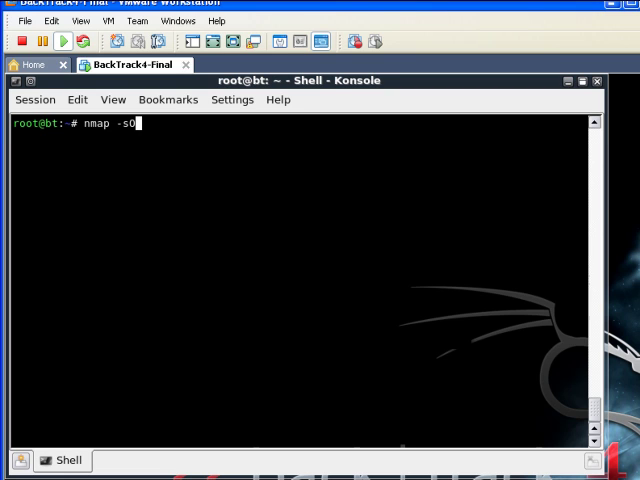
text(-)
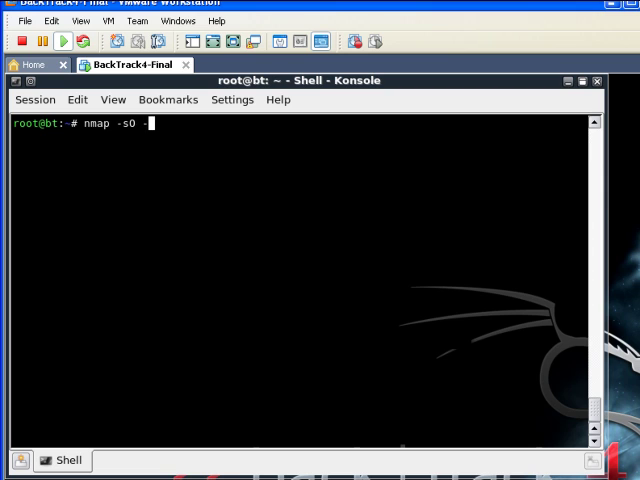
- Add target 192.168.1.5, fixing a mistyped digit, and run the protocol scan
text(v 192)
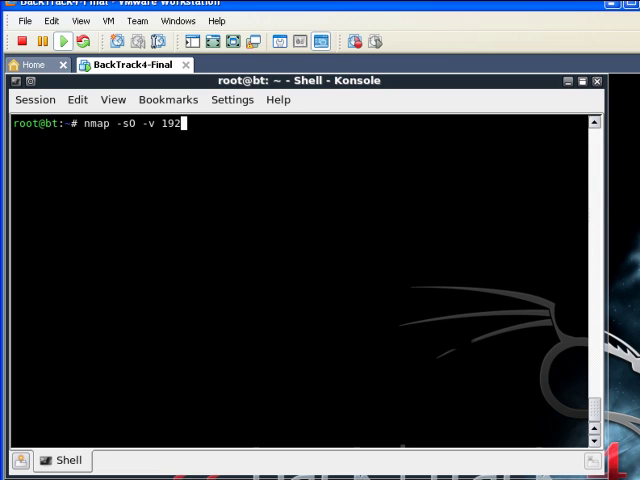
text(18)
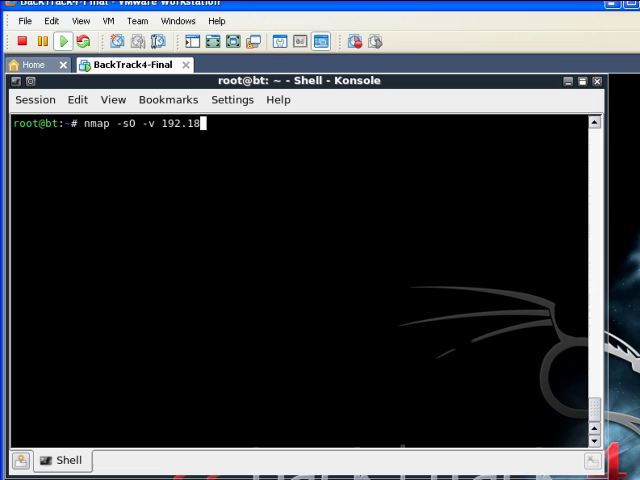
key(BackSpace)
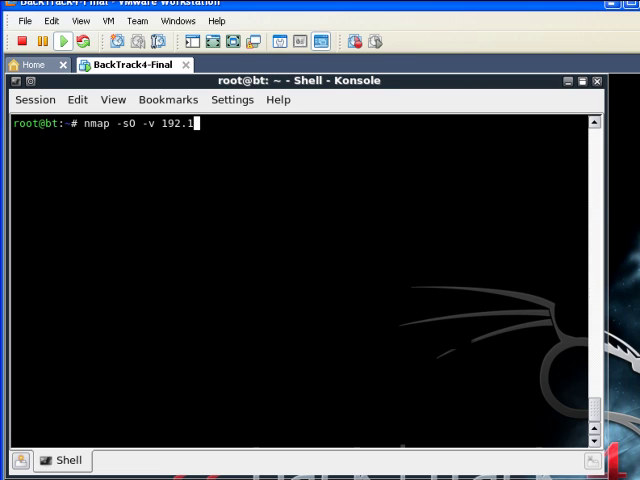
text(68.1.5)
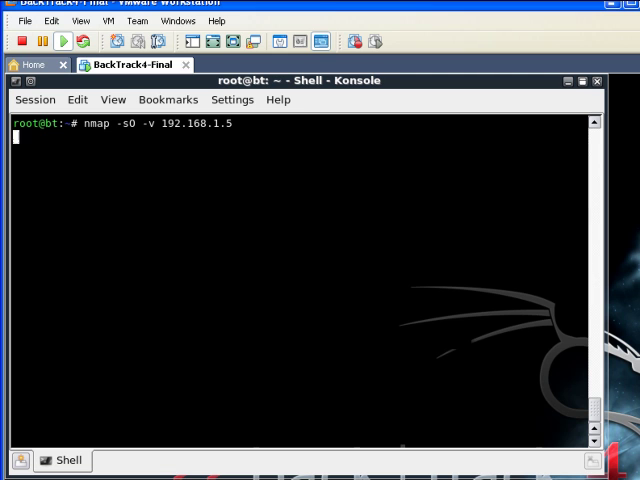
key(Return)
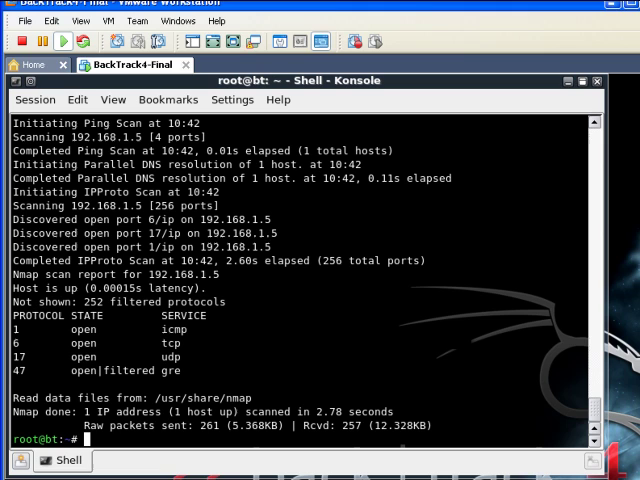
- Clear the protocol scan output from the terminal
text(cl)
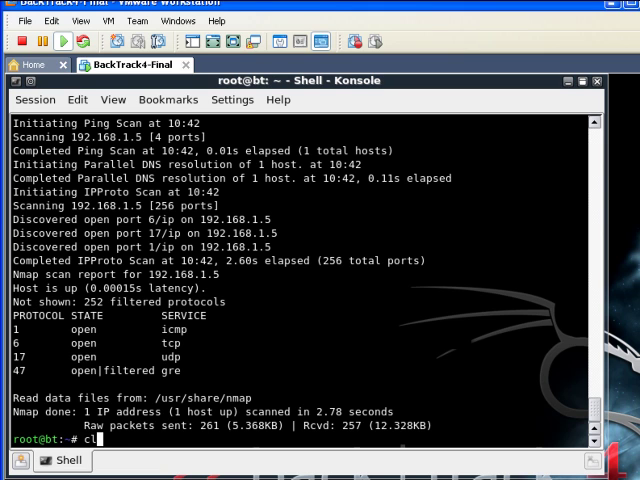
key(Return)
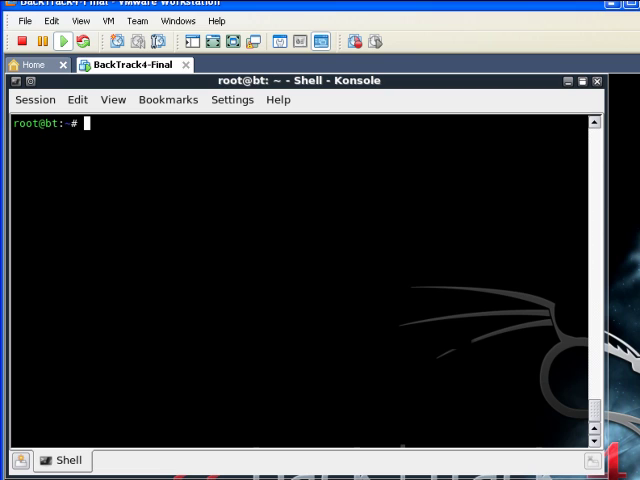
- Run a verbose TCP connect scan 'nmap -sT -v 192.168.1.5' listing its open ports
text(nmap)
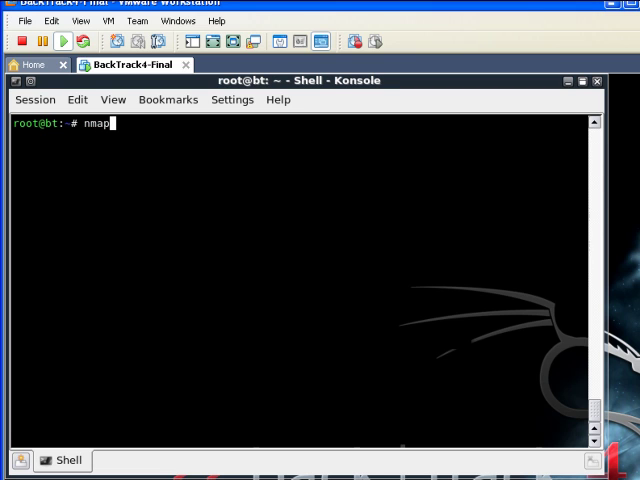
text(-s)
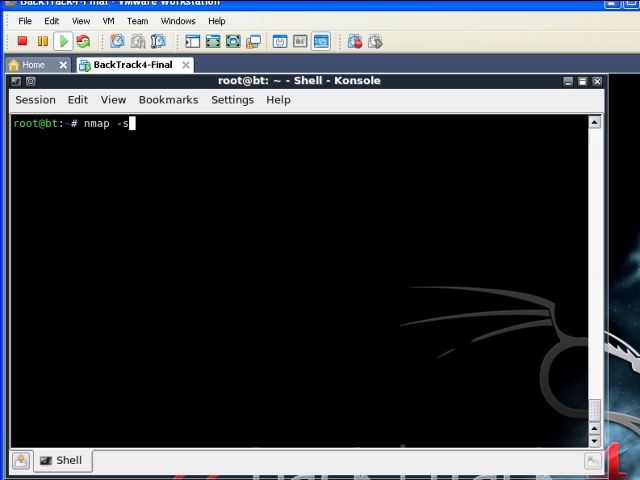
text(T)
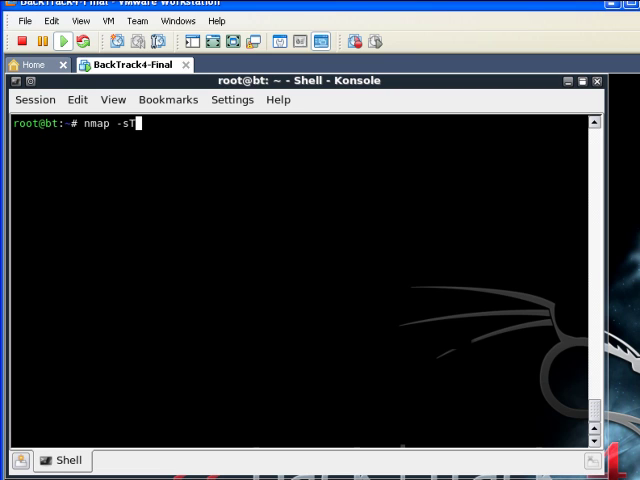
text(-v)
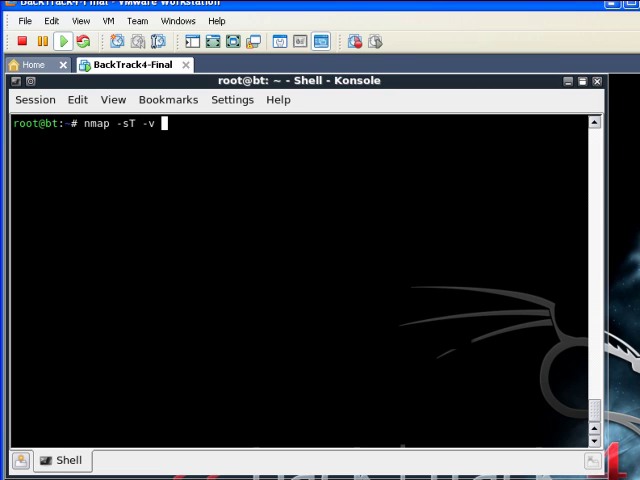
text(1)
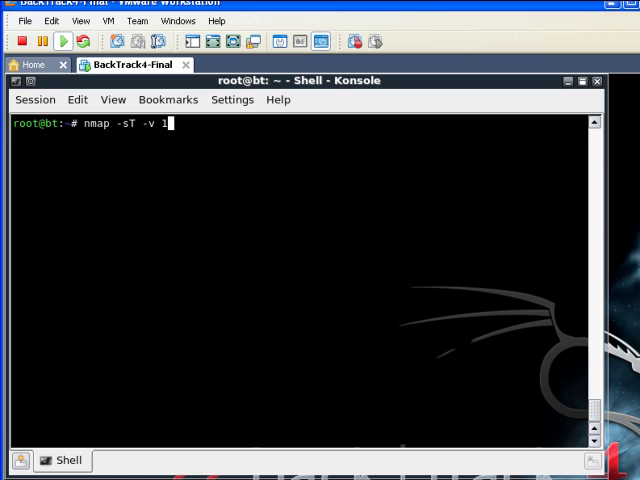
text(92.1)
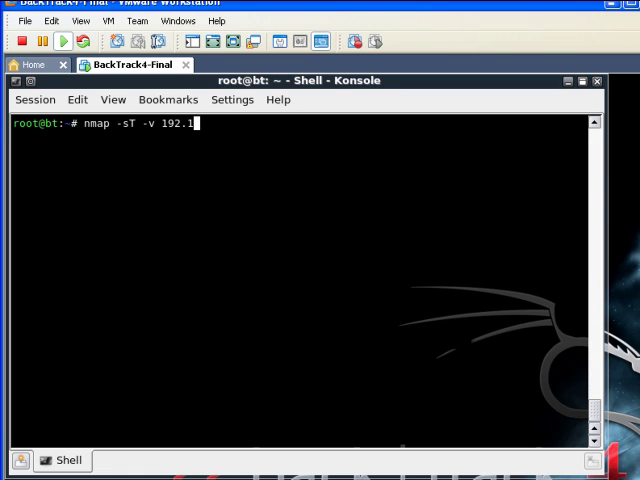
text(68.)
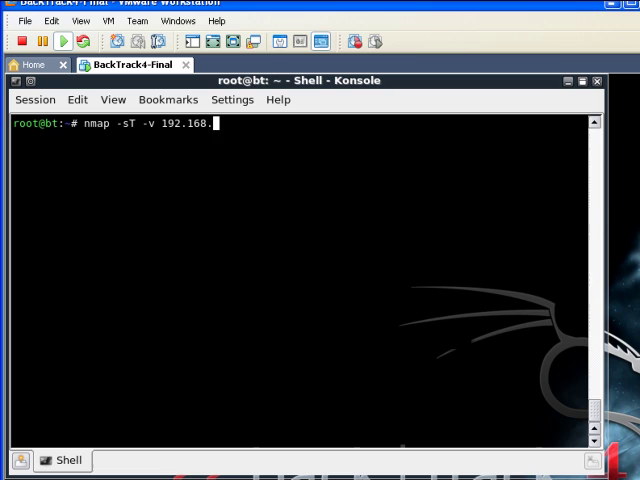
text(1.5)
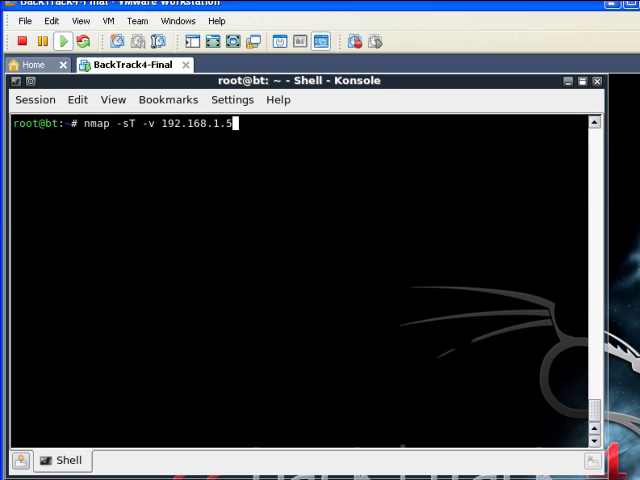
key(Return)
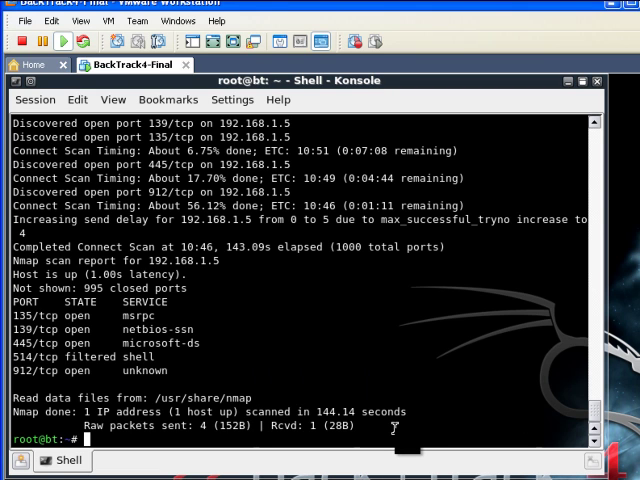
- Clear the connect scan output from the terminal
text(cle)
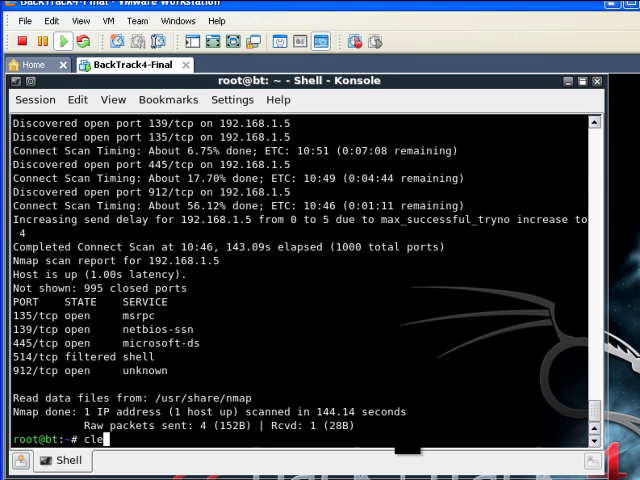
key(Return)
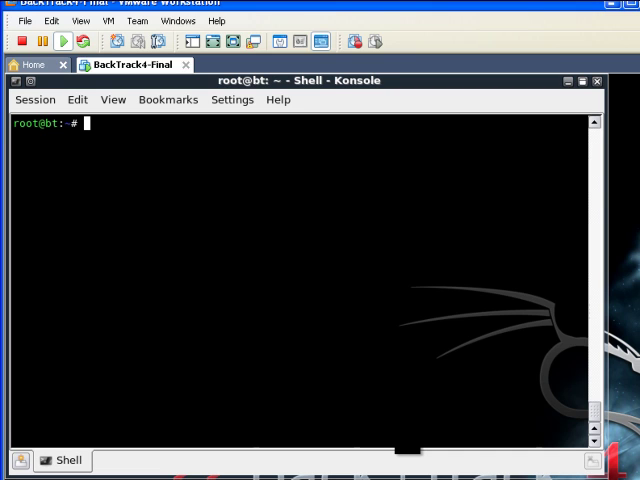
- Run a verbose service version scan 'nmap -sV -v 192.168.1.5' to identify its services
text(nmap -)
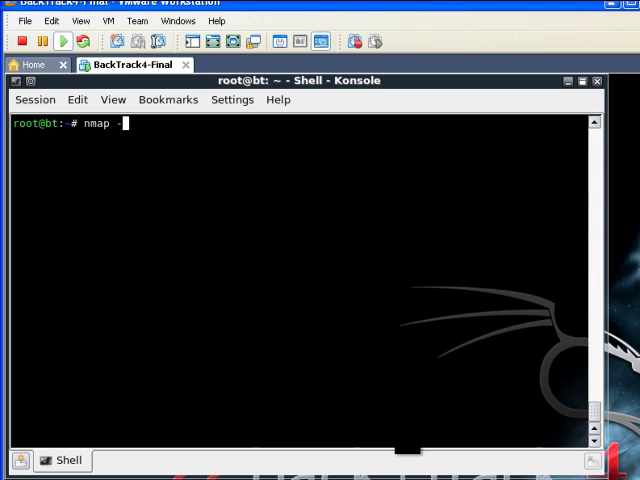
text(sV -v)
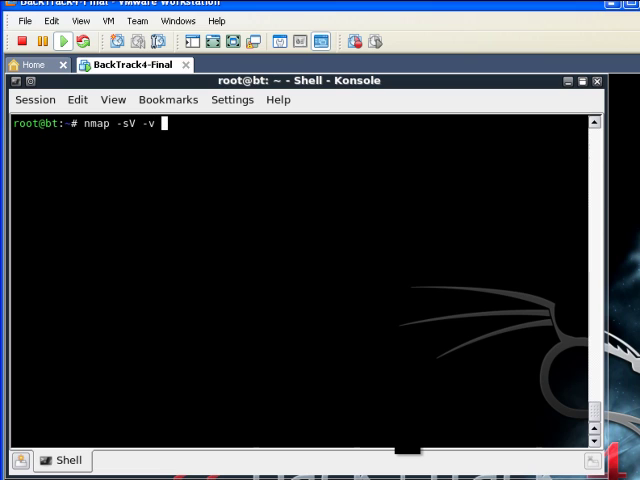
text(192)
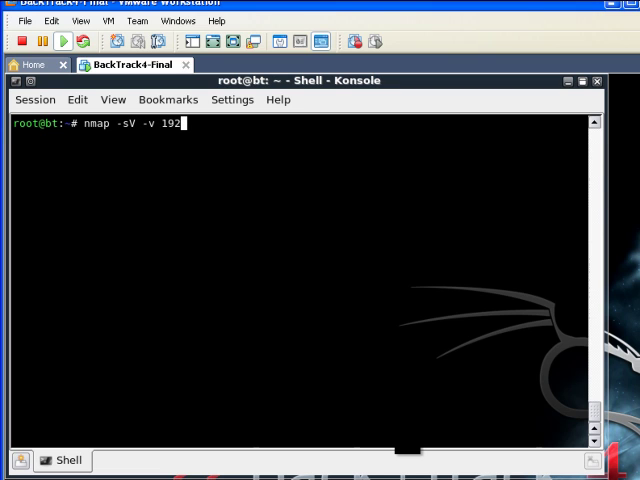
text(.1)
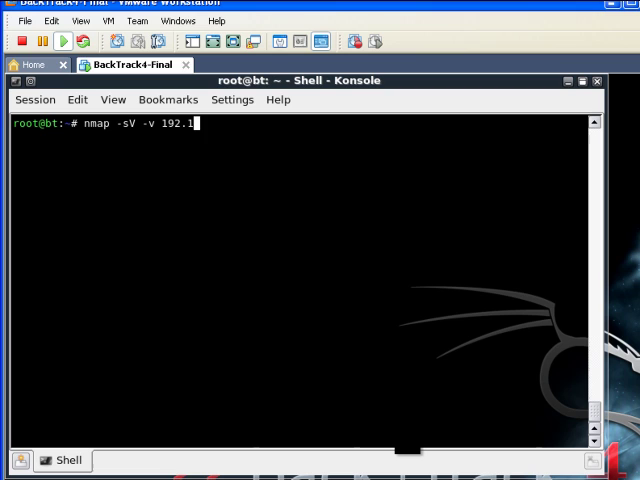
text(68)
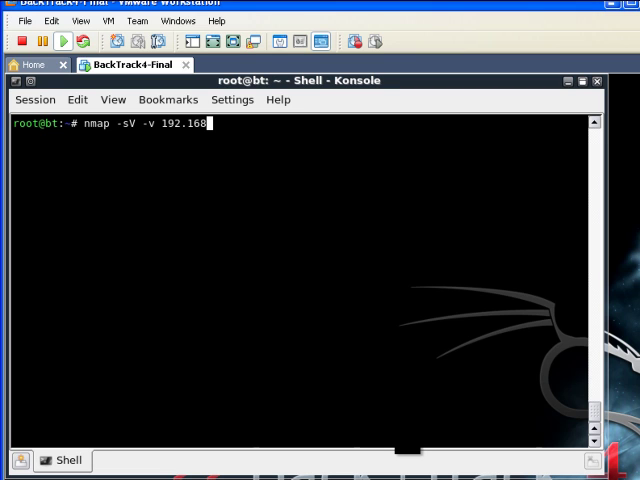
text(1.)
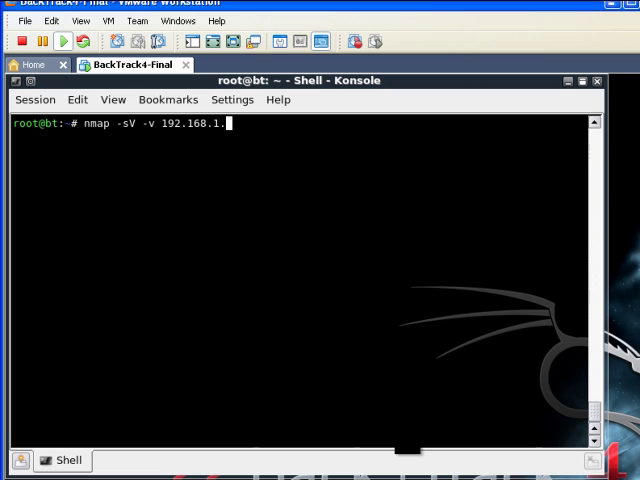
key(Return)
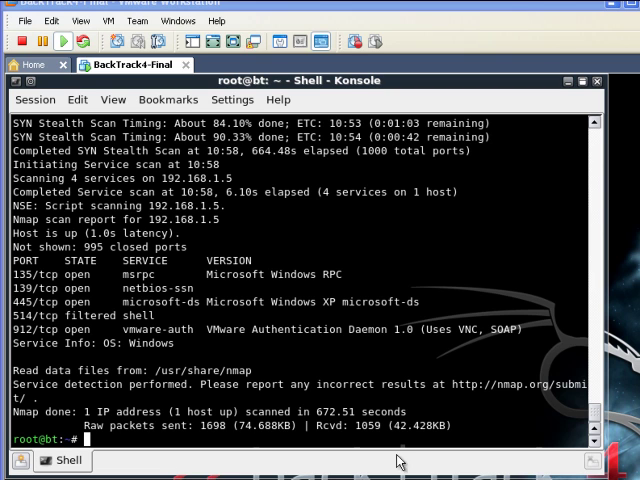
mouse_move(304, 306)
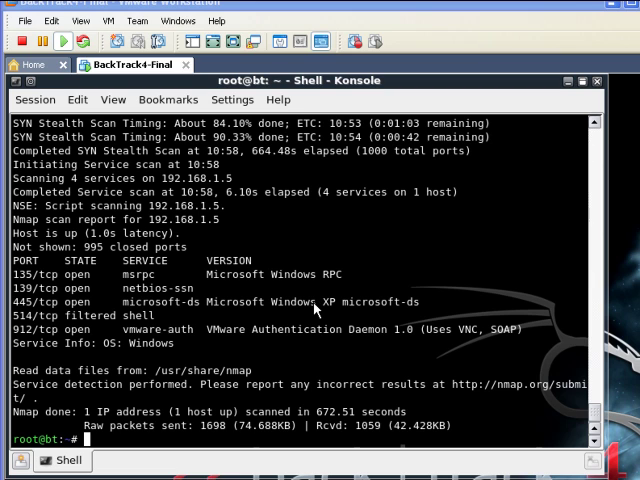
mouse_move(288, 344)
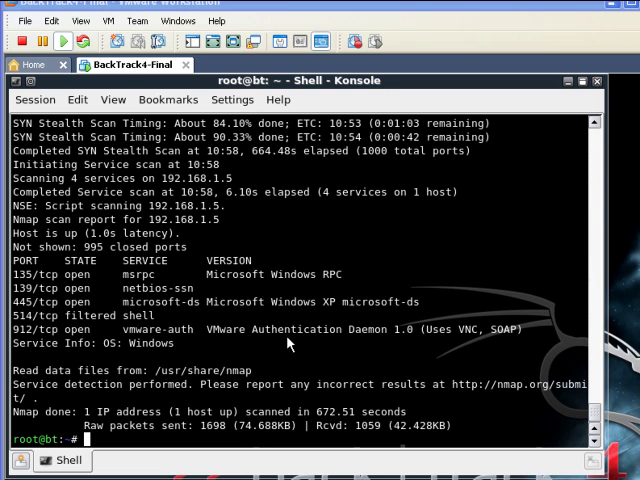